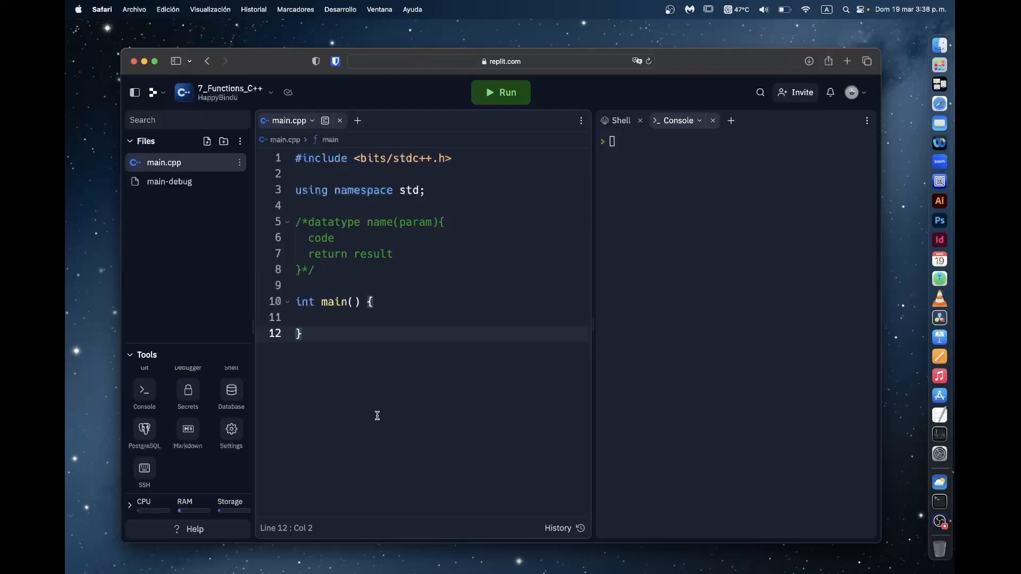
Add a blank line after the template comment and type a trial Python-style 'def' line
{"action": "left_click", "coordinate": [304, 333]}
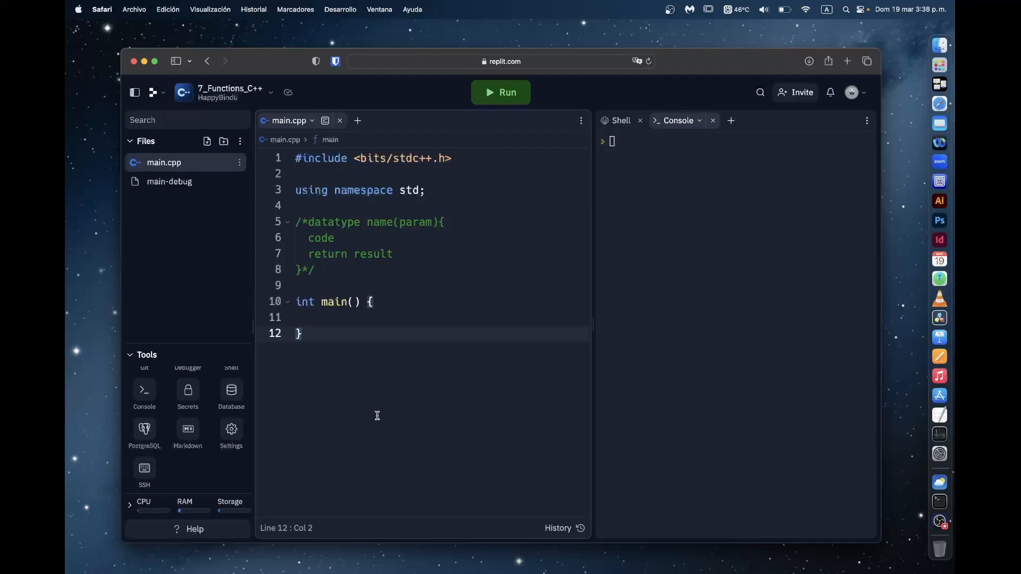
{"action": "left_click", "coordinate": [301, 333]}
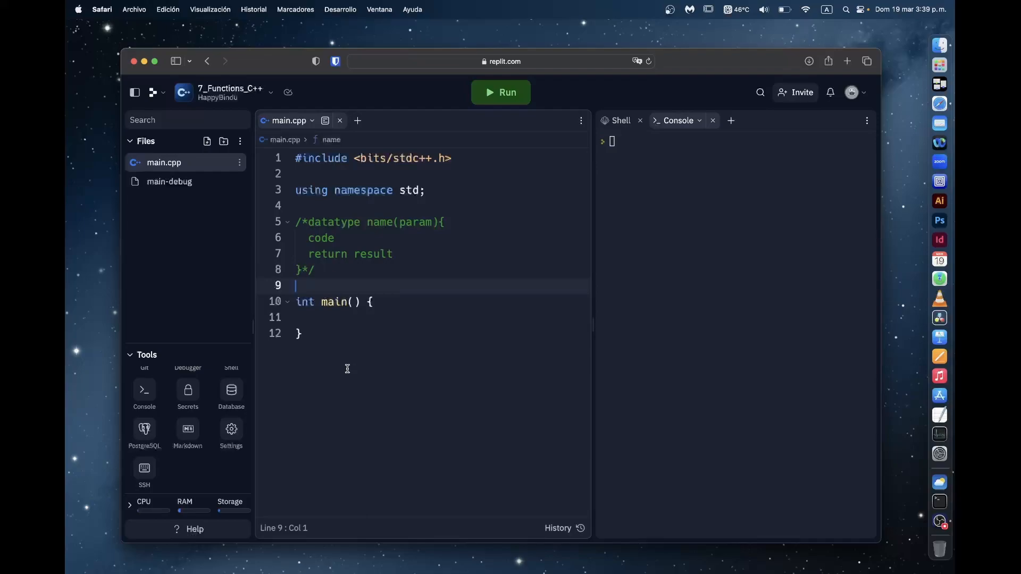
{"action": "key", "text": "Enter"}
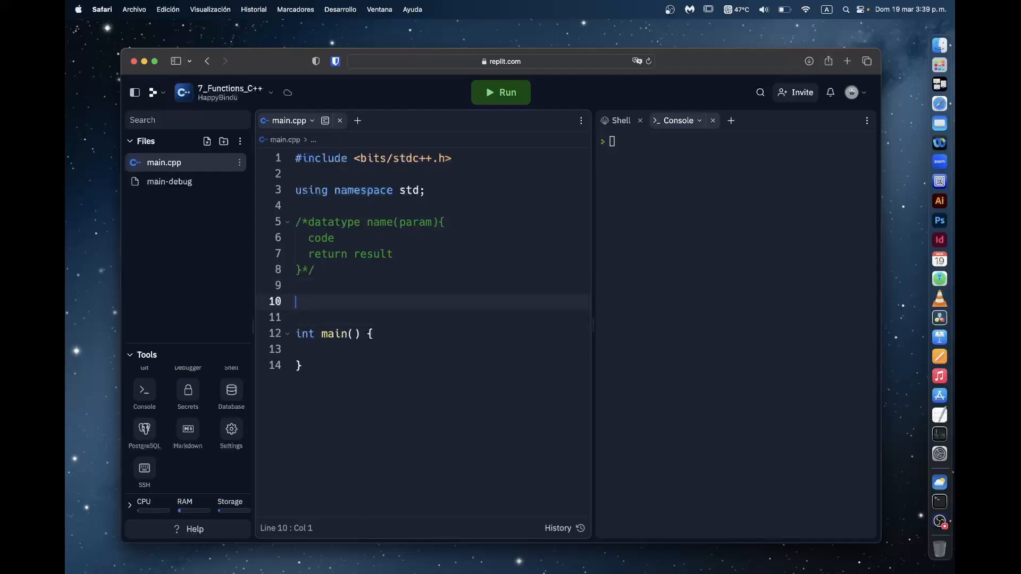
{"action": "type", "text": "def name:"}
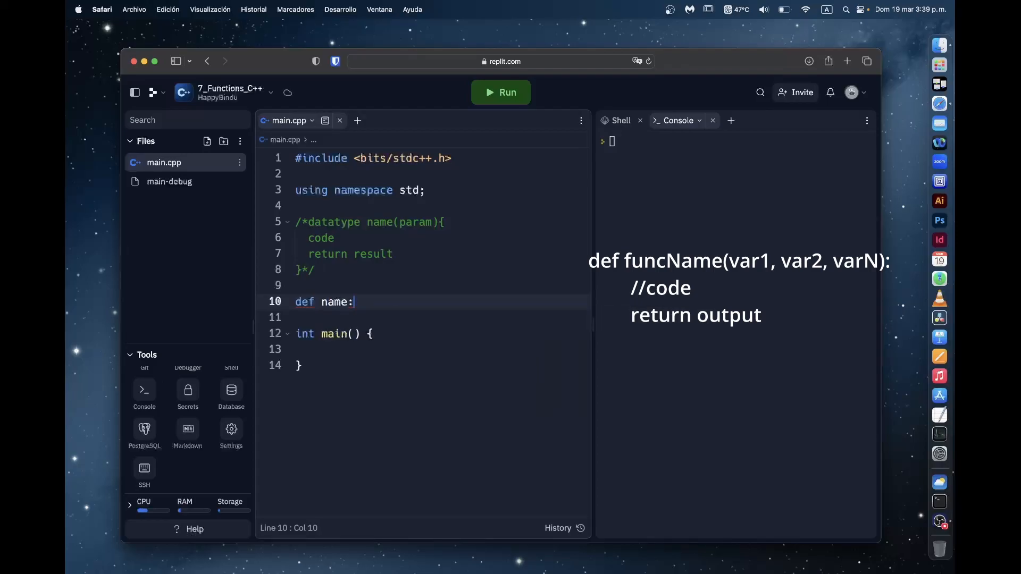
{"action": "type", "text": "()"}
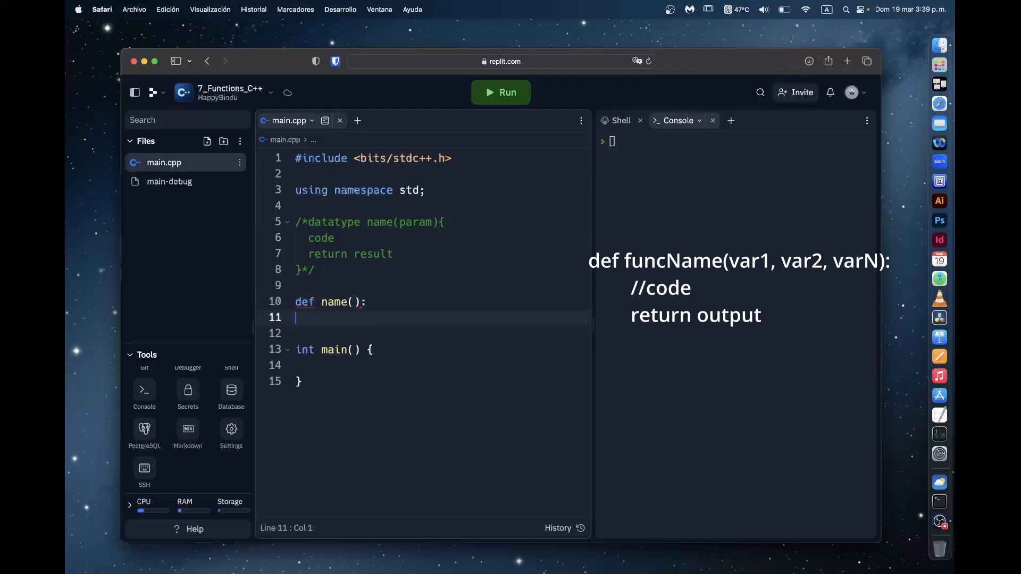
{"action": "type", "text": "sjf"}
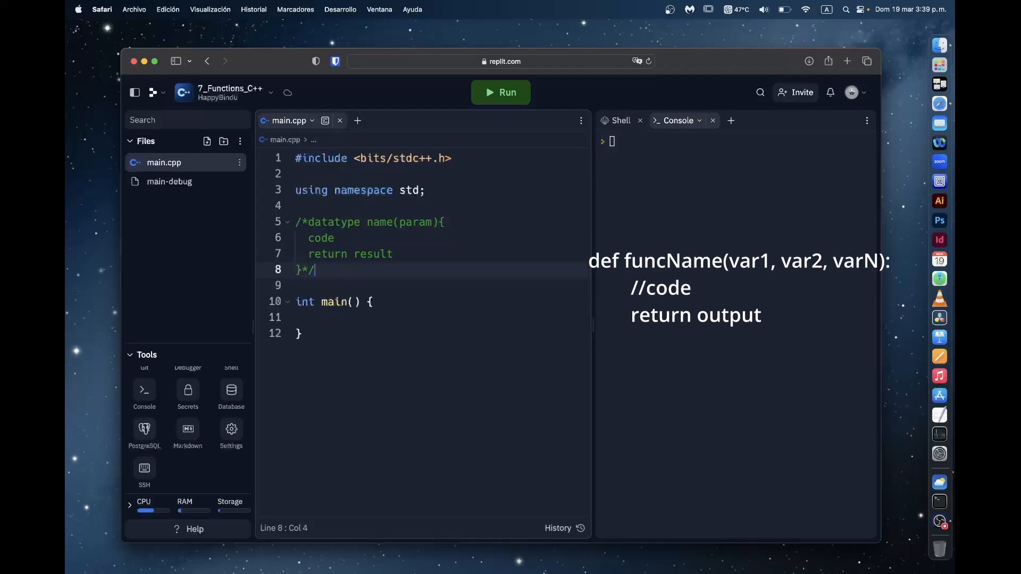
Remove the trial def line, leaving empty lines above main for a new function
{"action": "left_click", "coordinate": [319, 317]}
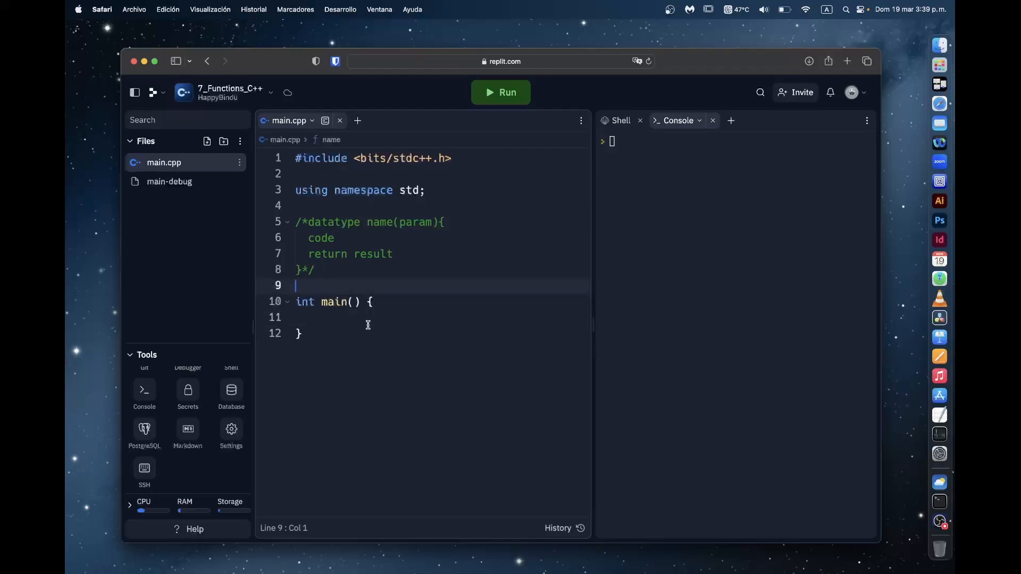
{"action": "key", "text": "enter"}
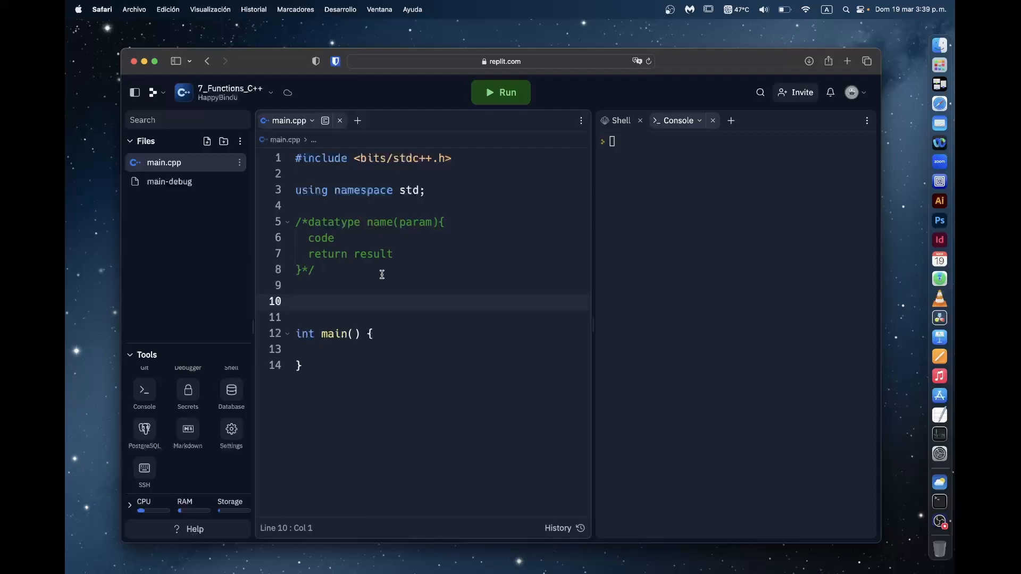
{"action": "left_click", "coordinate": [295, 301]}
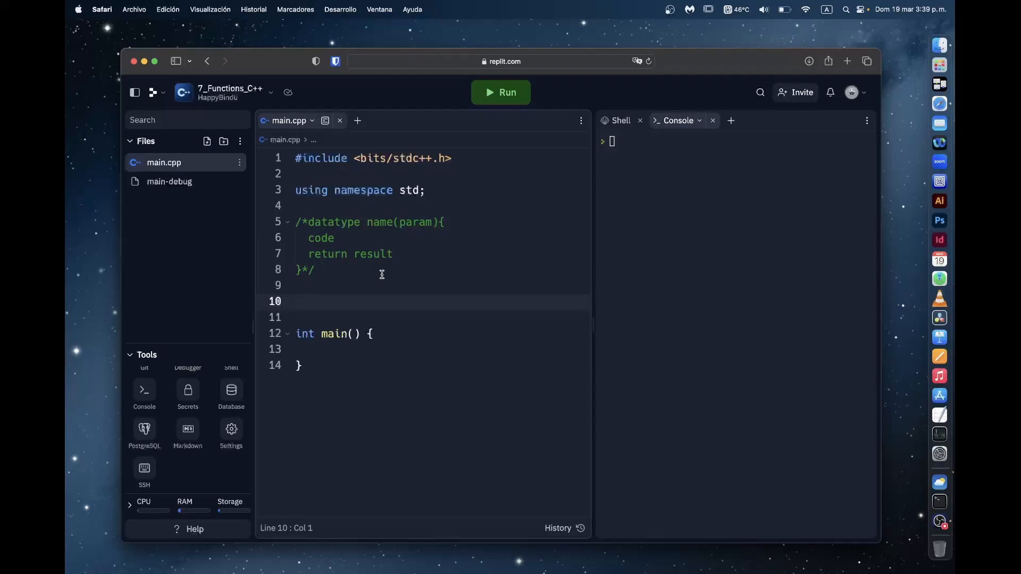
{"action": "left_click", "coordinate": [295, 301]}
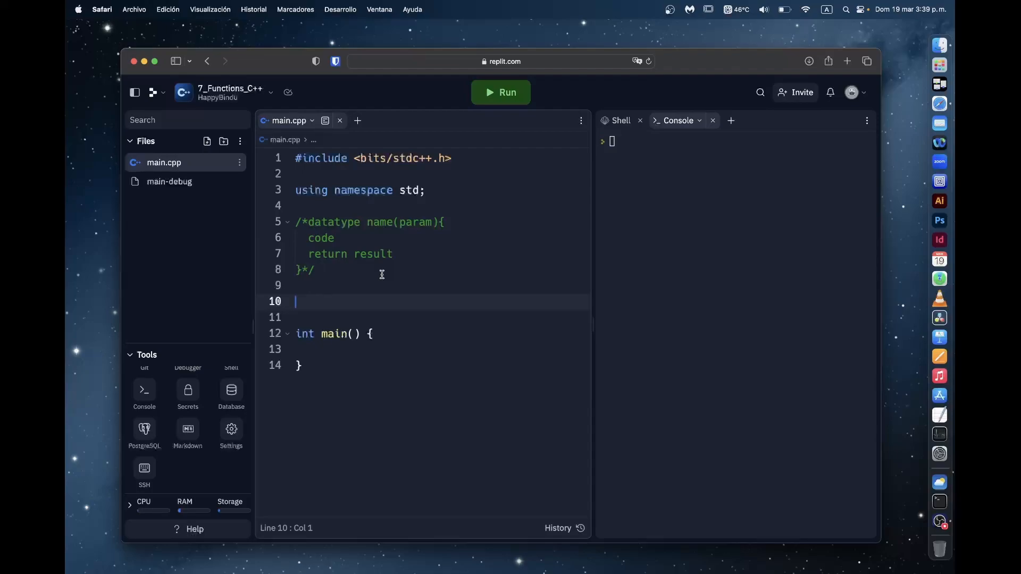
Write 'int add(){ return 5; }' above main, correcting typos along the way
{"action": "type", "text": "int n"}
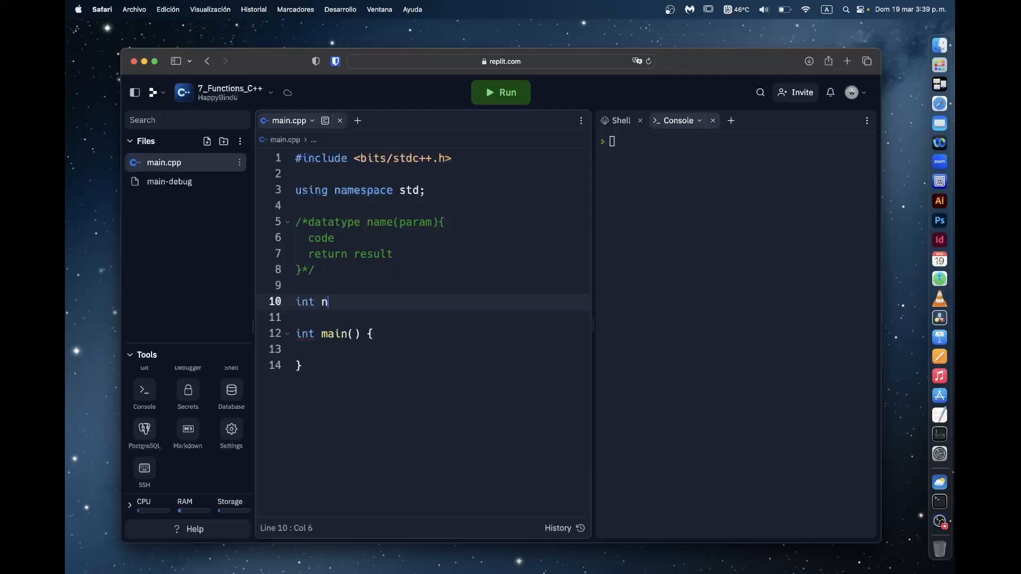
{"action": "key", "text": "Backspace"}
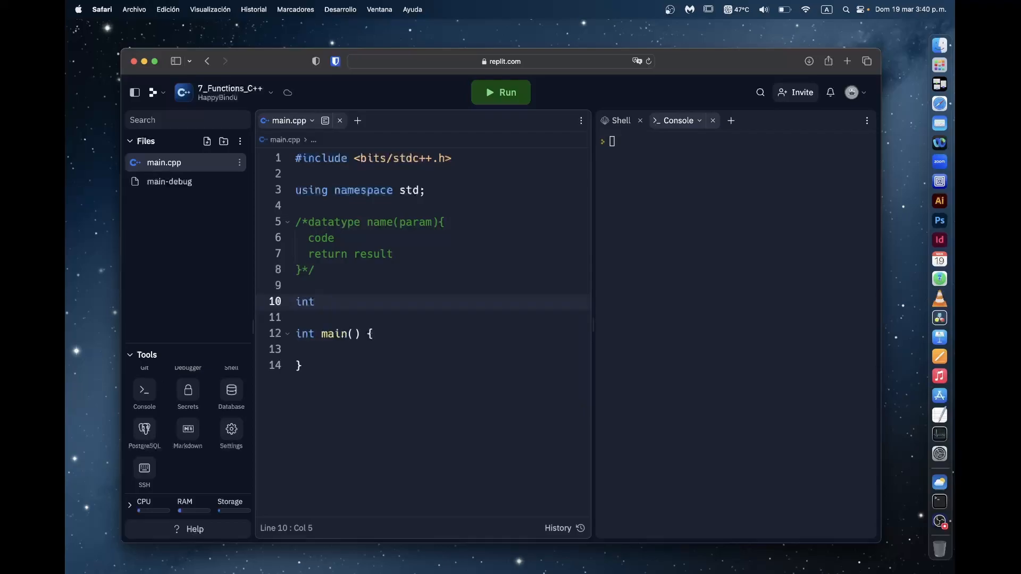
{"action": "type", "text": "add(){"}
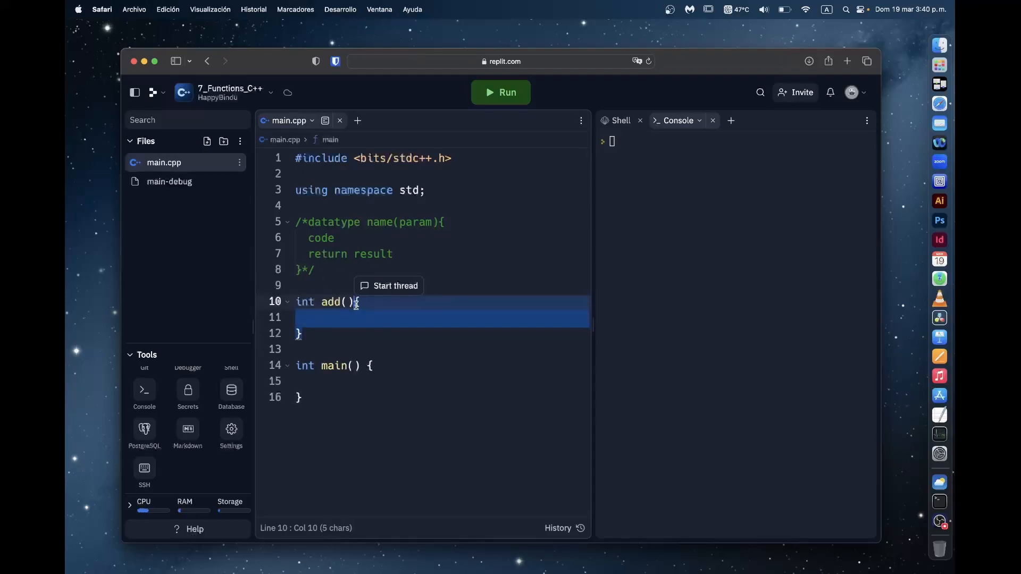
{"action": "type", "text": "re"}
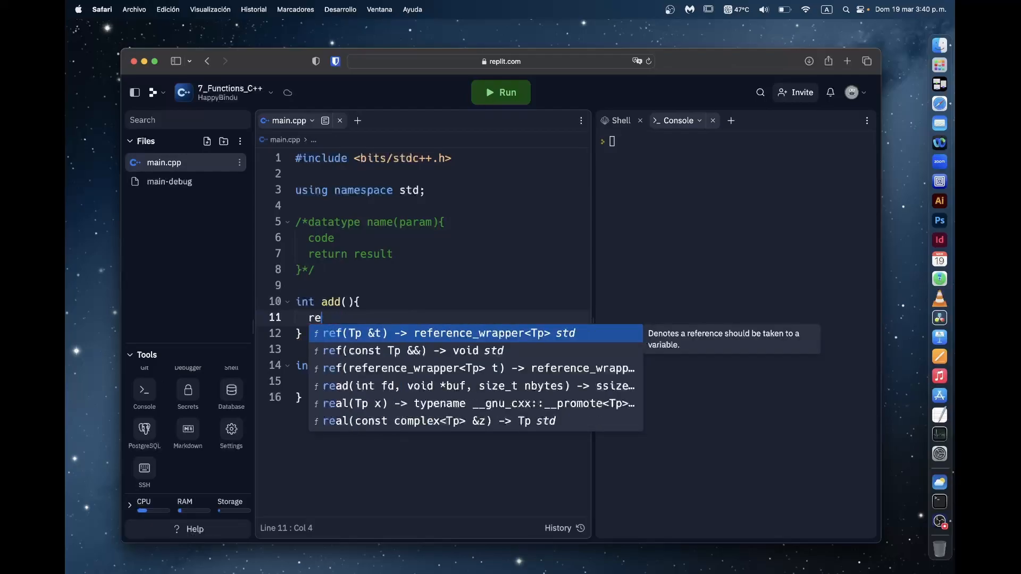
{"action": "key", "text": "backspace"}
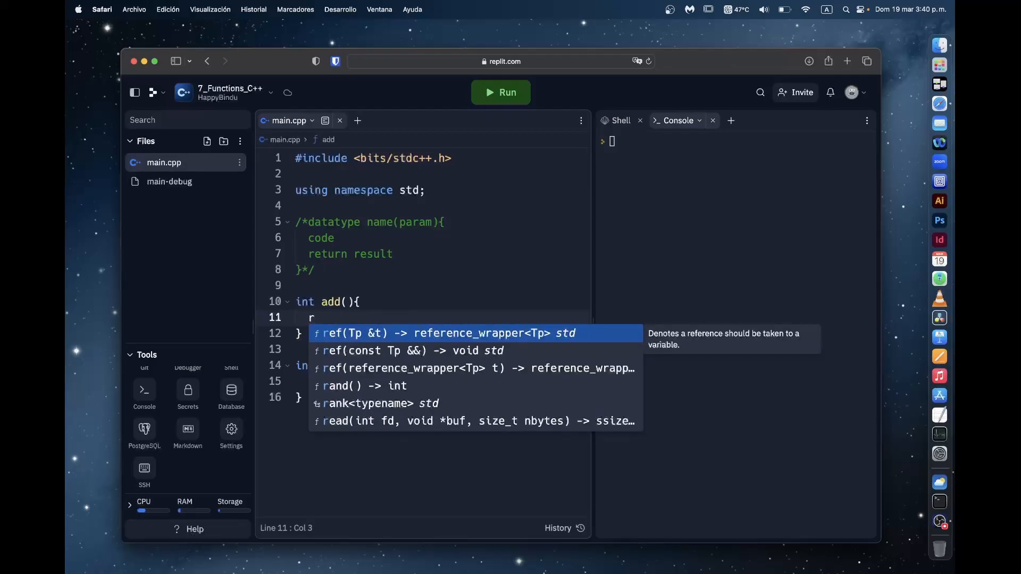
{"action": "type", "text": "eturn"}
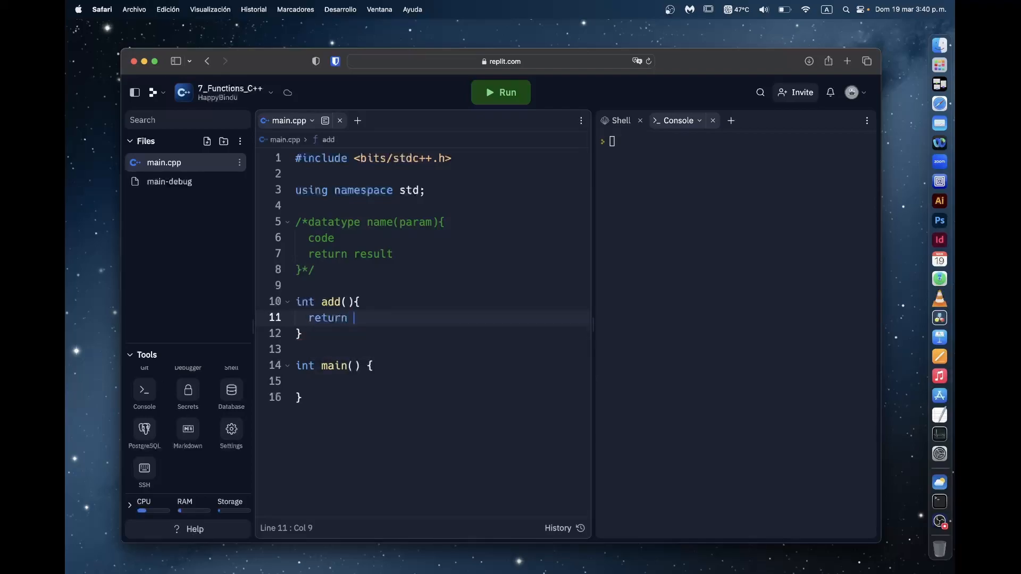
{"action": "type", "text": "5;"}
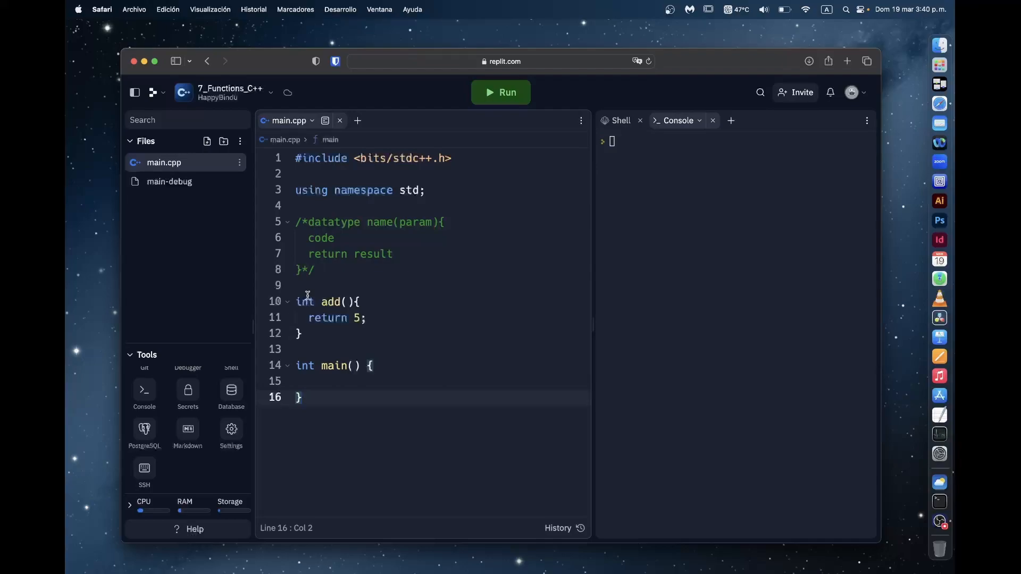
{"action": "double_click", "coordinate": [304, 301]}
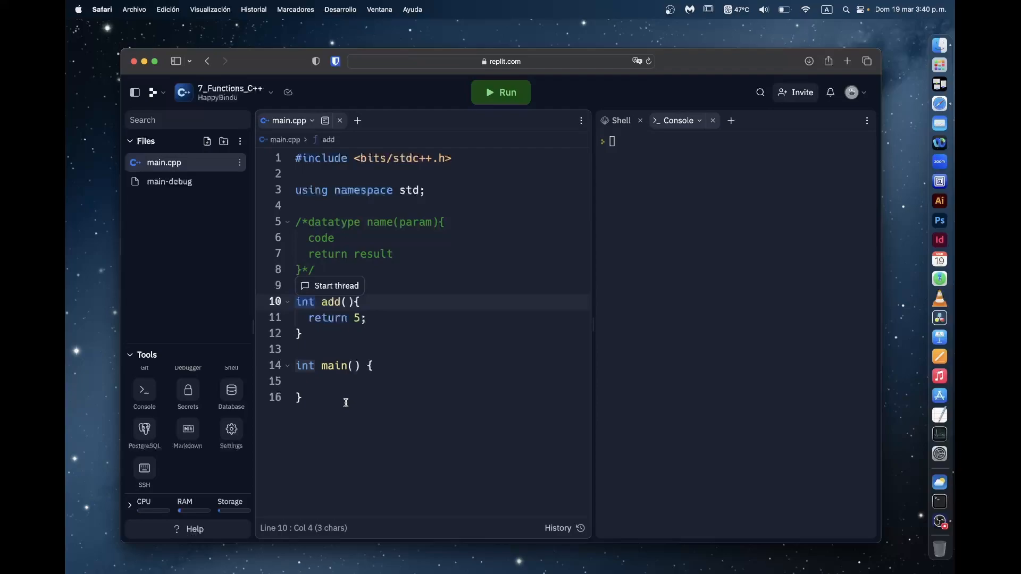
{"action": "type", "text": "stru"}
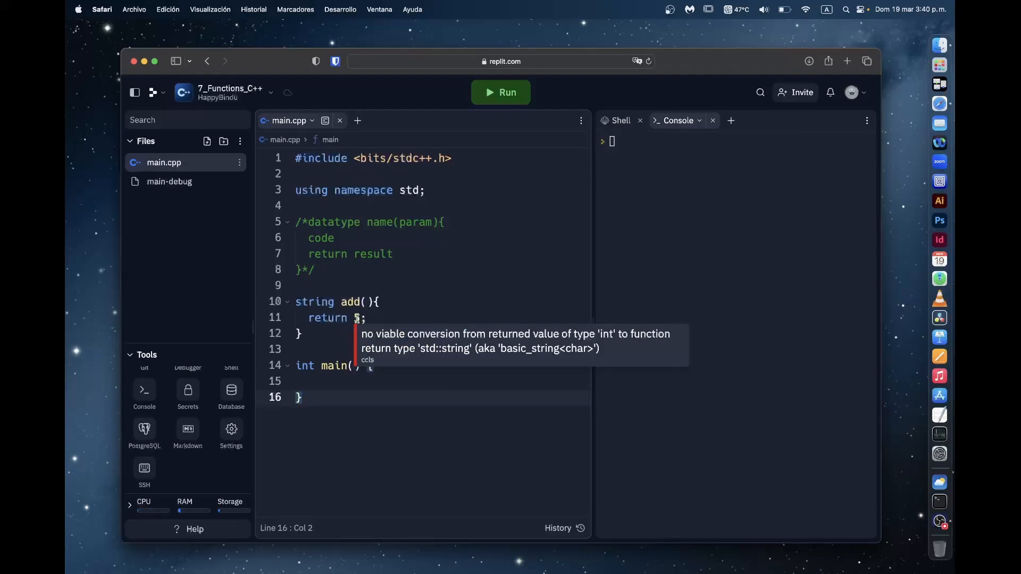
{"action": "double_click", "coordinate": [315, 301]}
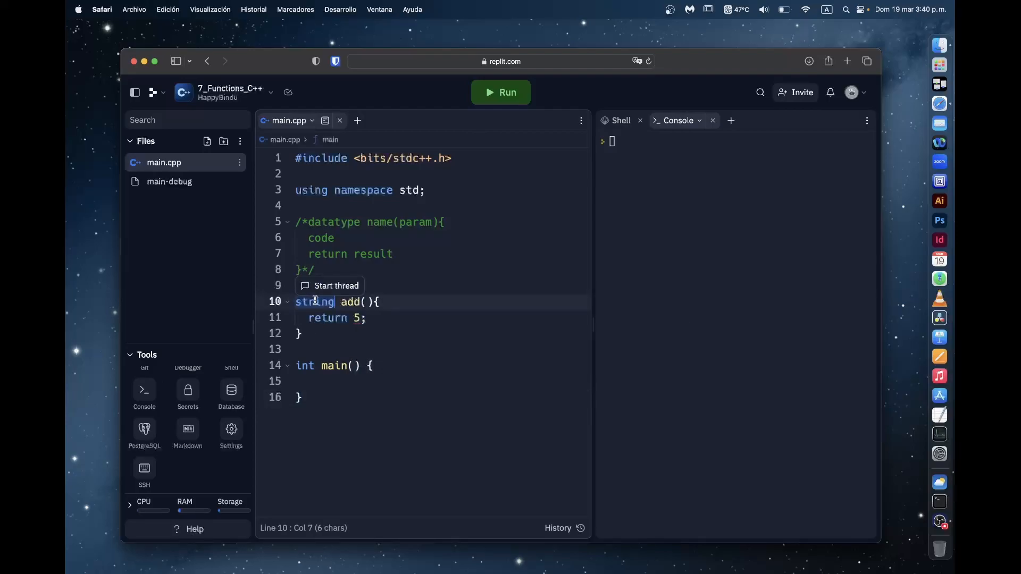
{"action": "type", "text": "int"}
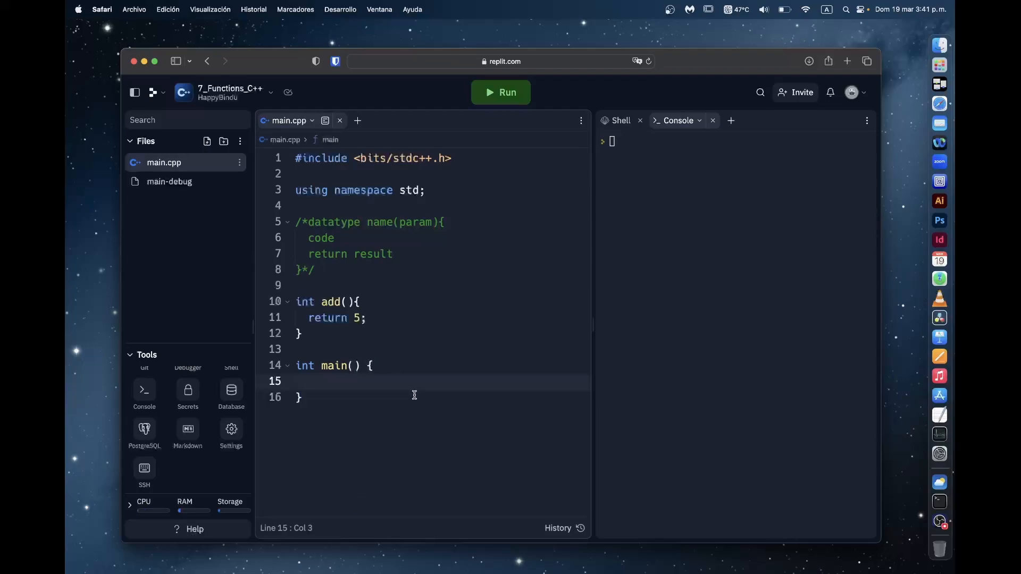
Call add(); inside main and run the program, producing no console output
{"action": "type", "text": "add()"}
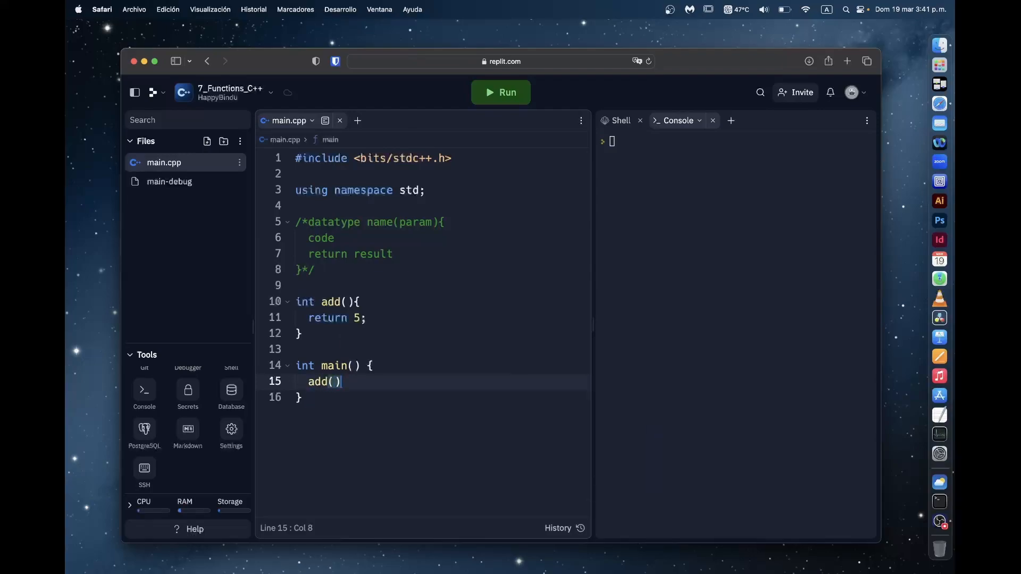
{"action": "type", "text": ";"}
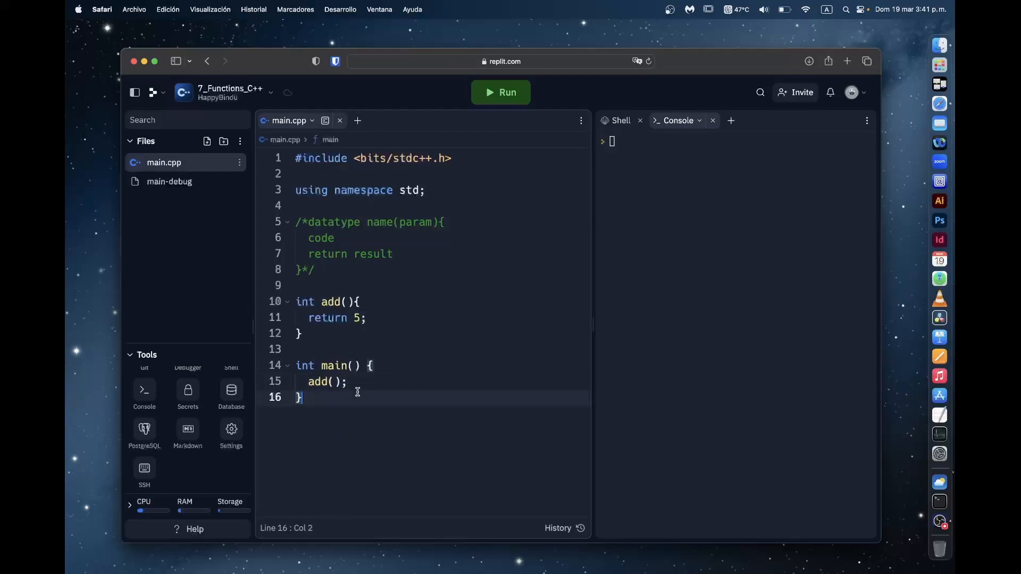
{"action": "mouse_move", "coordinate": [501, 111]}
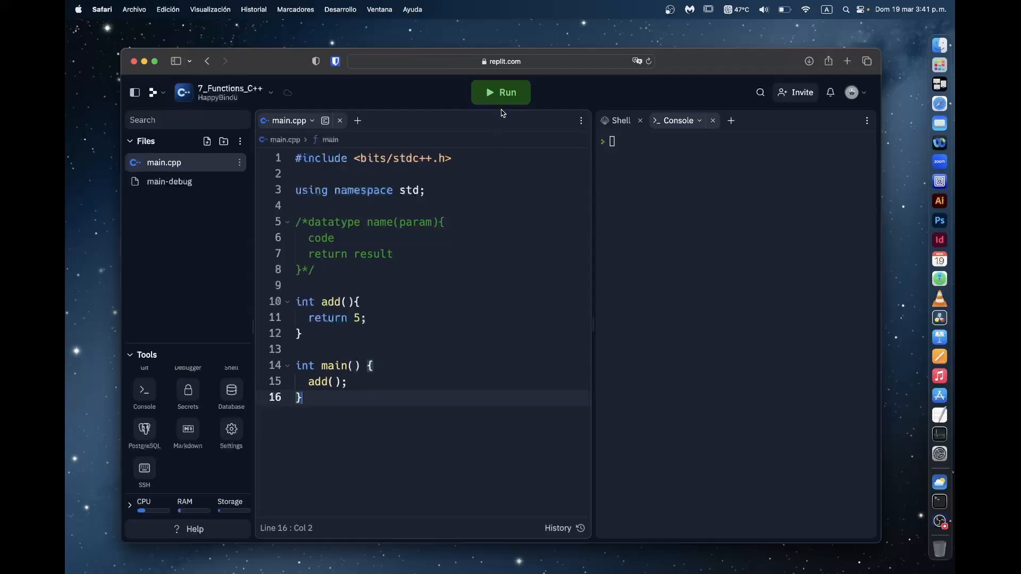
{"action": "left_click", "coordinate": [500, 91]}
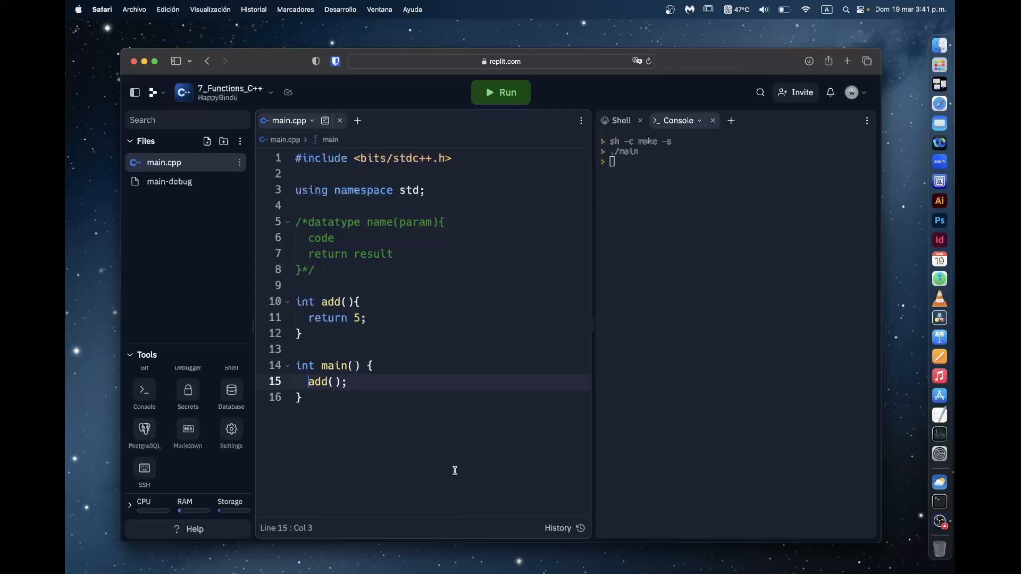
Print add() with cout << ... << endl; in main and run, so the console shows 5
{"action": "type", "text": "cout"}
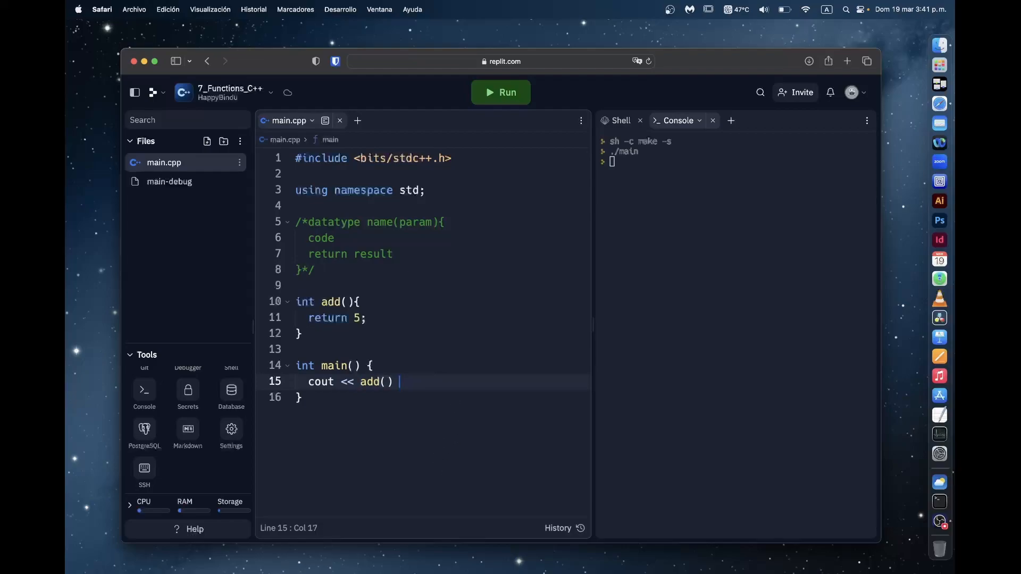
{"action": "type", "text": "<< endl;"}
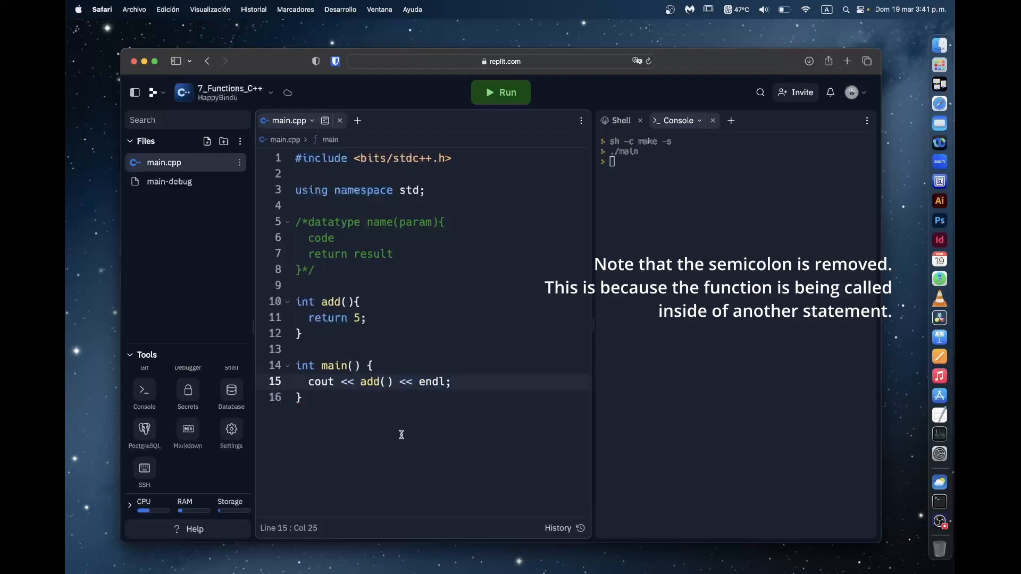
{"action": "left_click", "coordinate": [500, 91]}
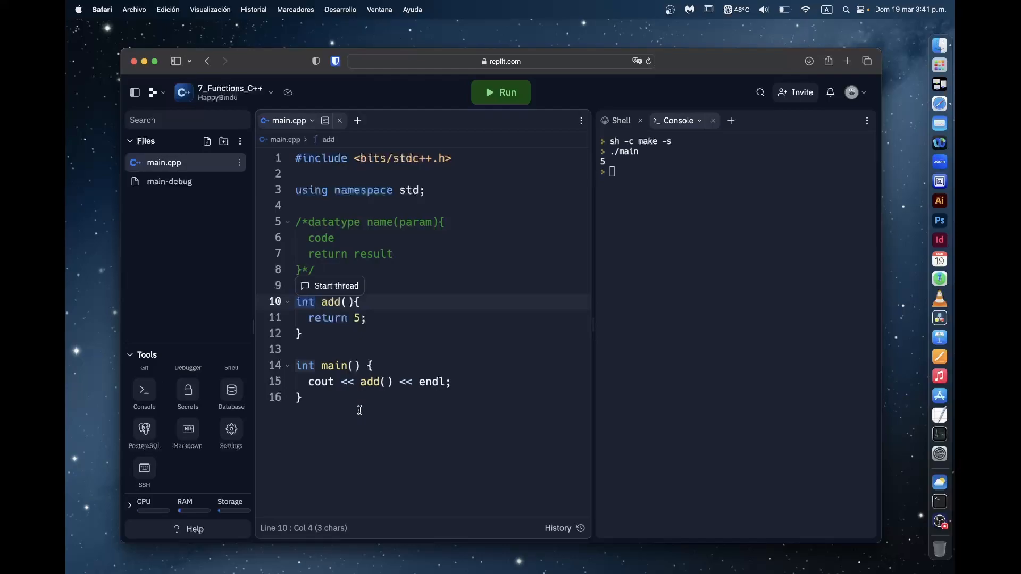
Make add() a string function returning "hello" and run, so the console prints hello
{"action": "type", "text": "string"}
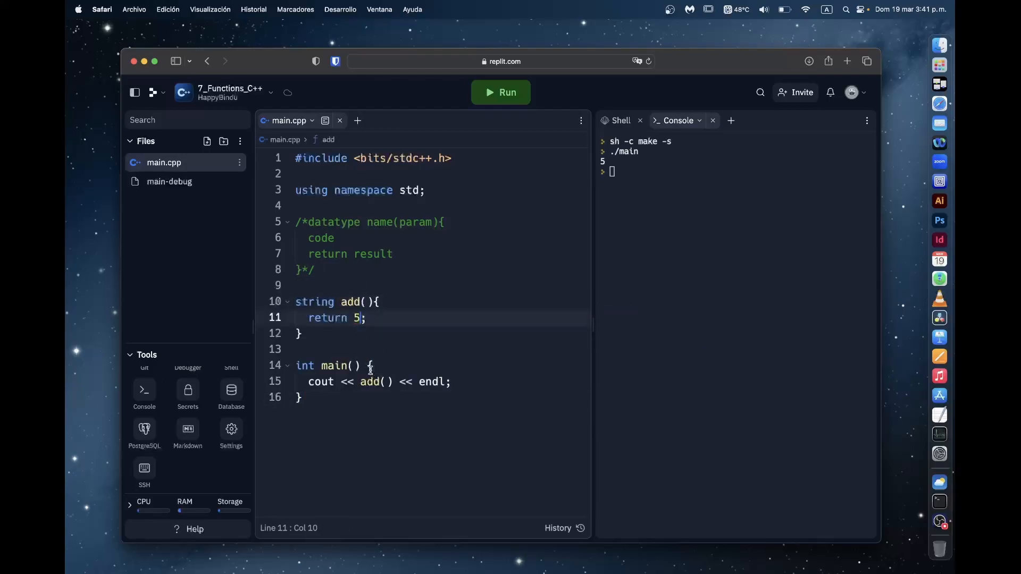
{"action": "type", "text": "\"\""}
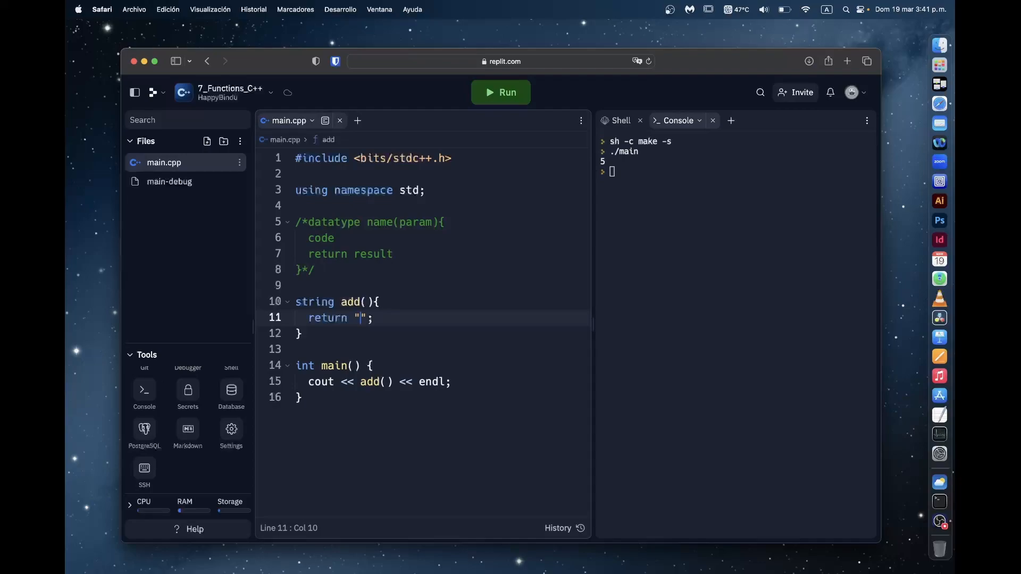
{"action": "type", "text": "hello"}
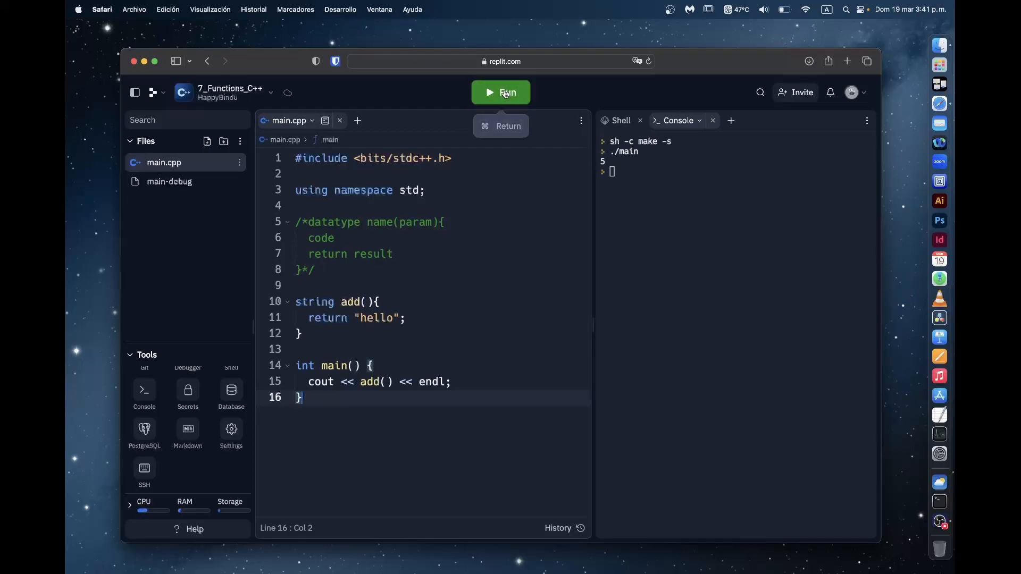
{"action": "left_click", "coordinate": [500, 91]}
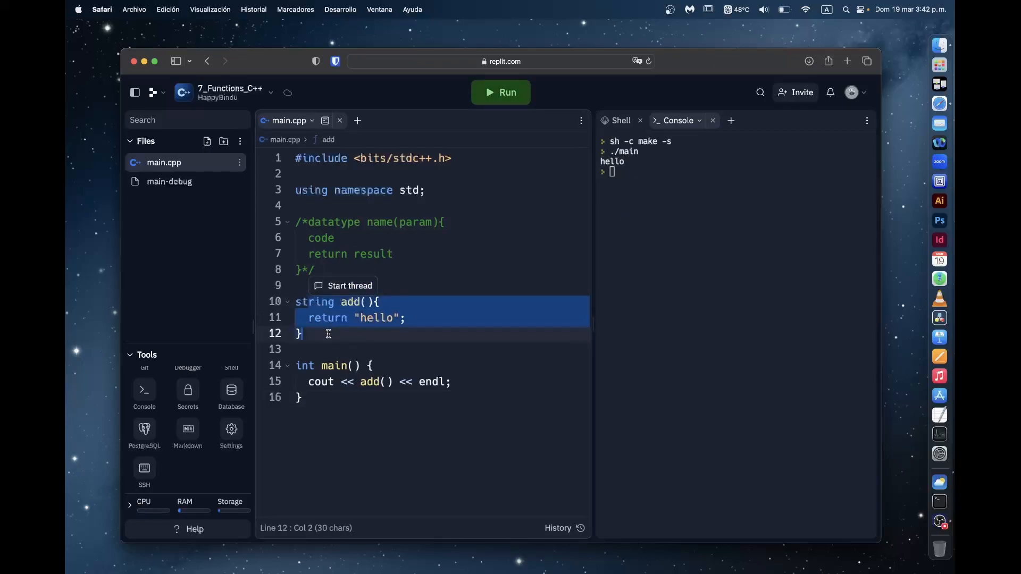
{"action": "left_click", "coordinate": [301, 397]}
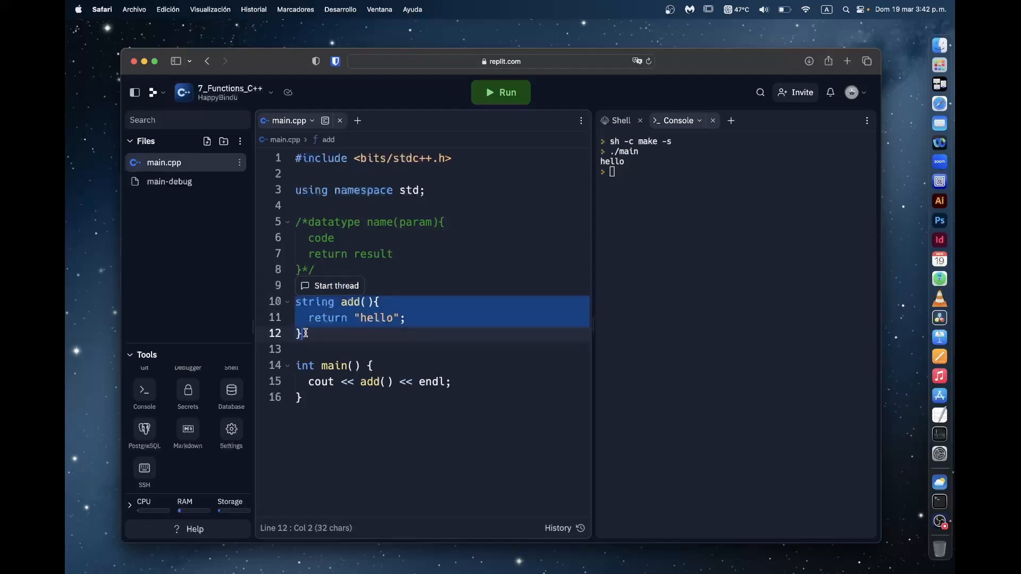
{"action": "left_click", "coordinate": [306, 333]}
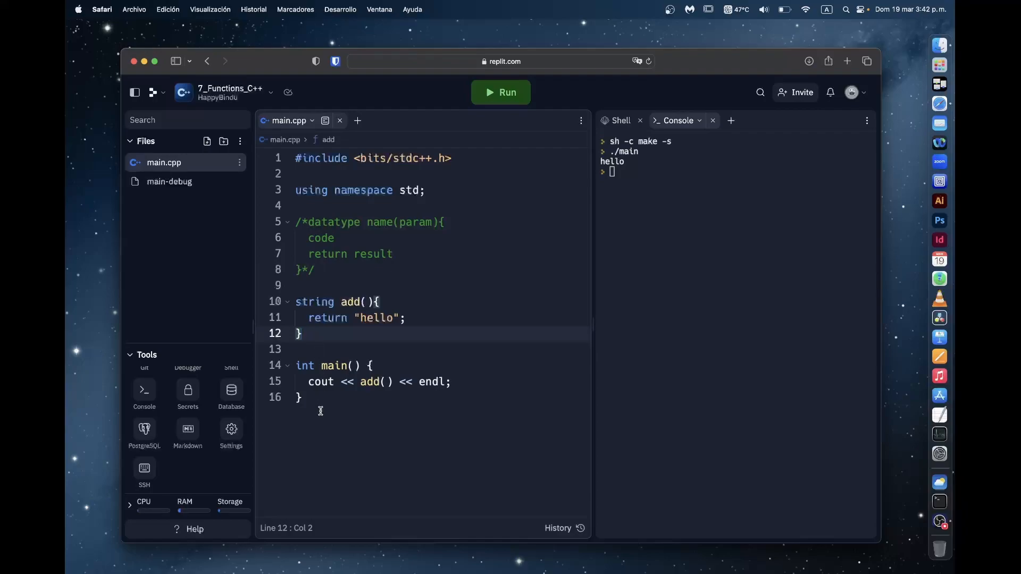
{"action": "left_click_drag", "start_coordinate": [297, 365], "coordinate": [451, 381]}
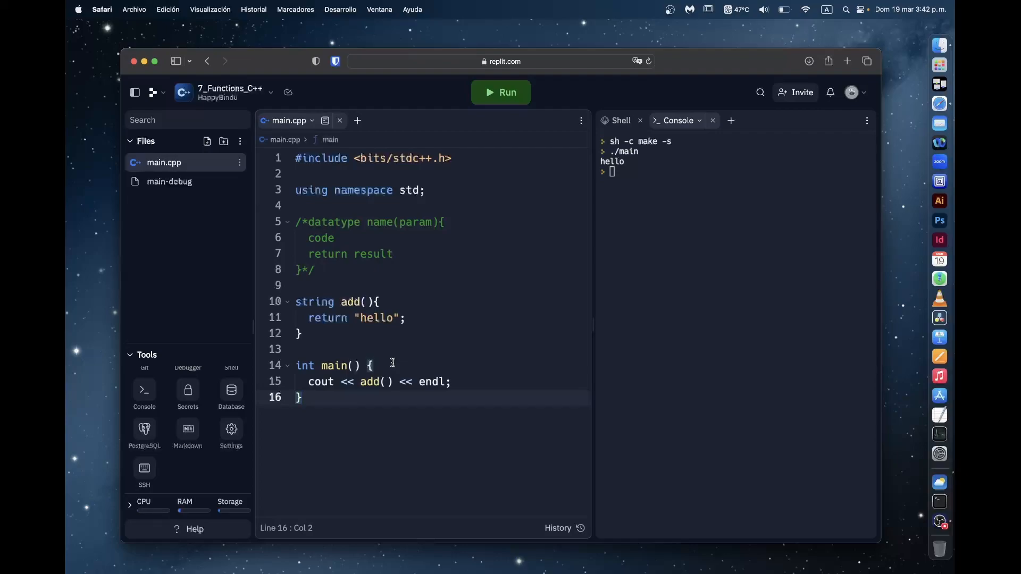
{"action": "left_click", "coordinate": [303, 396]}
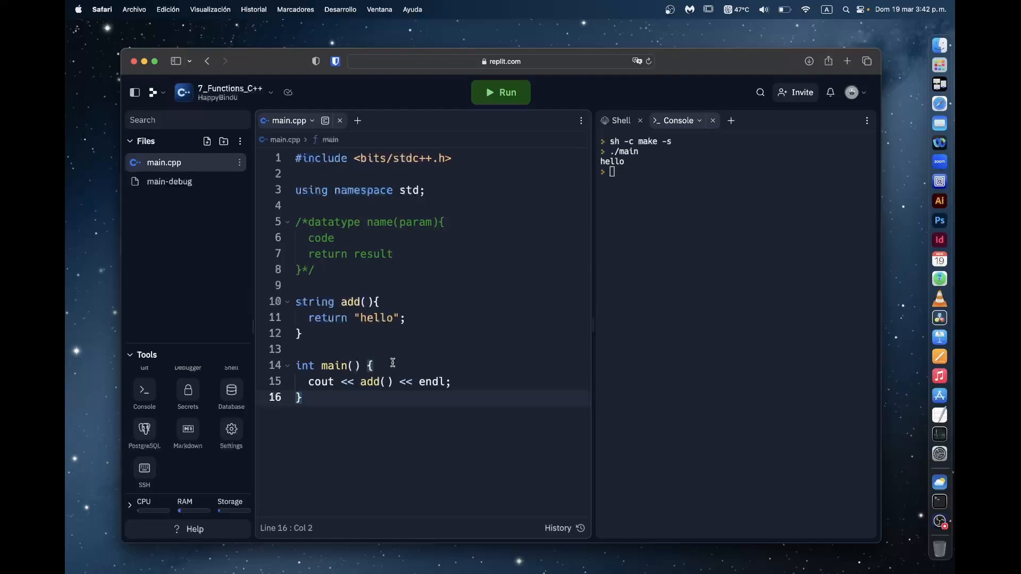
{"action": "mouse_move", "coordinate": [303, 365]}
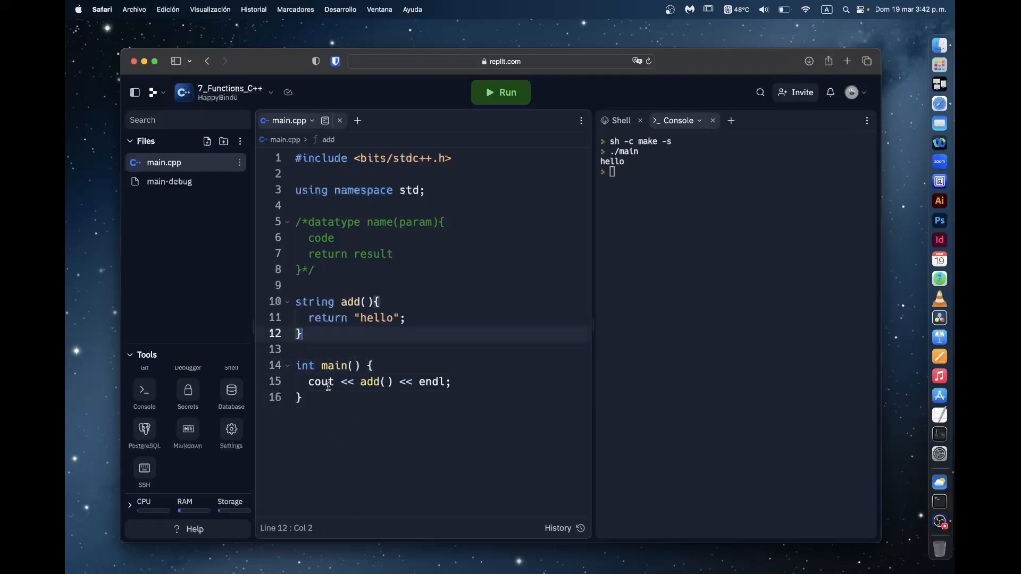
{"action": "type", "text": "int"}
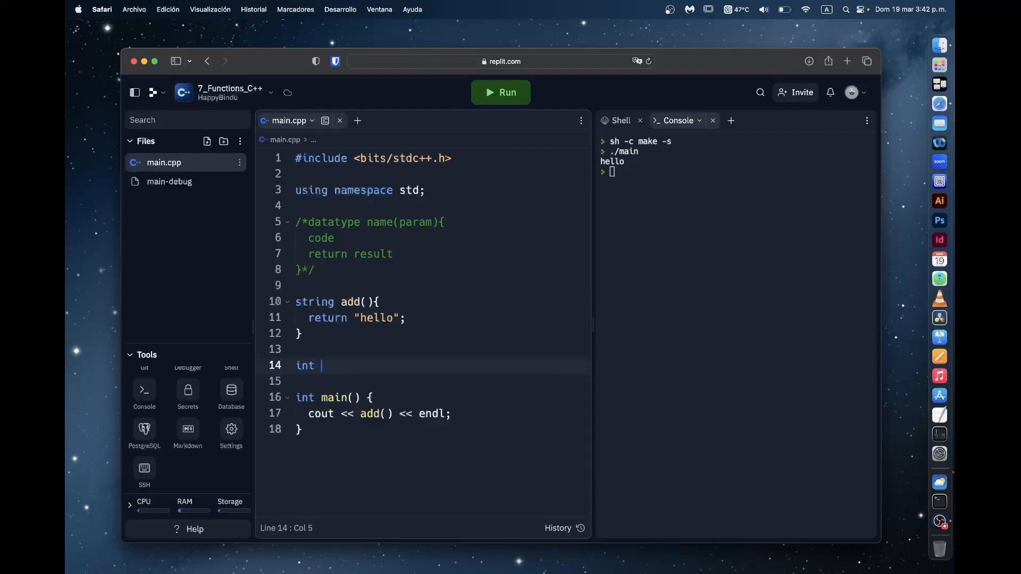
{"action": "type", "text": "string"}
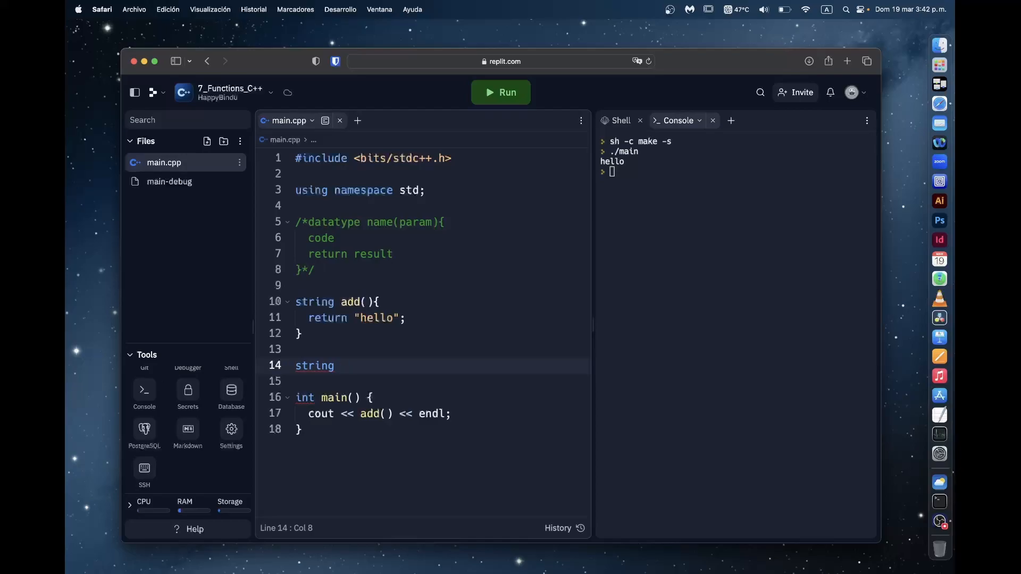
{"action": "type", "text": "main(){"}
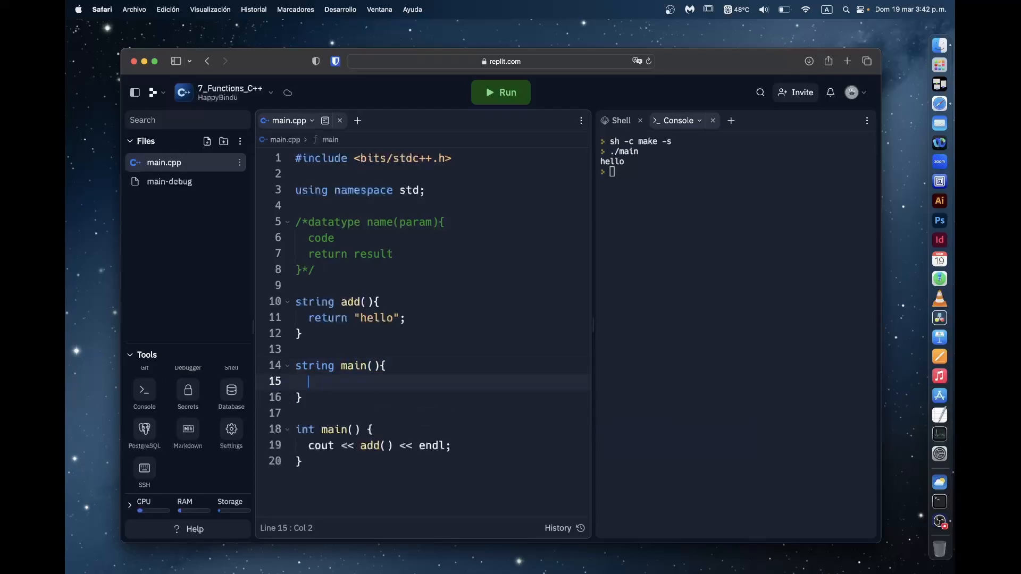
{"action": "mouse_move", "coordinate": [316, 365]}
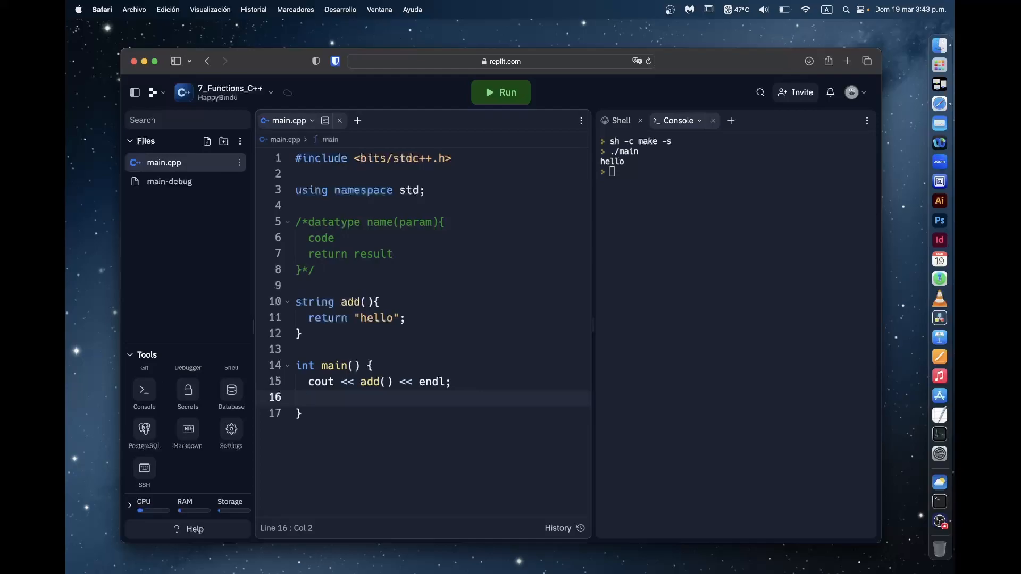
End main with a 'return 0' statement and select the main function name
{"action": "type", "text": "return 0;"}
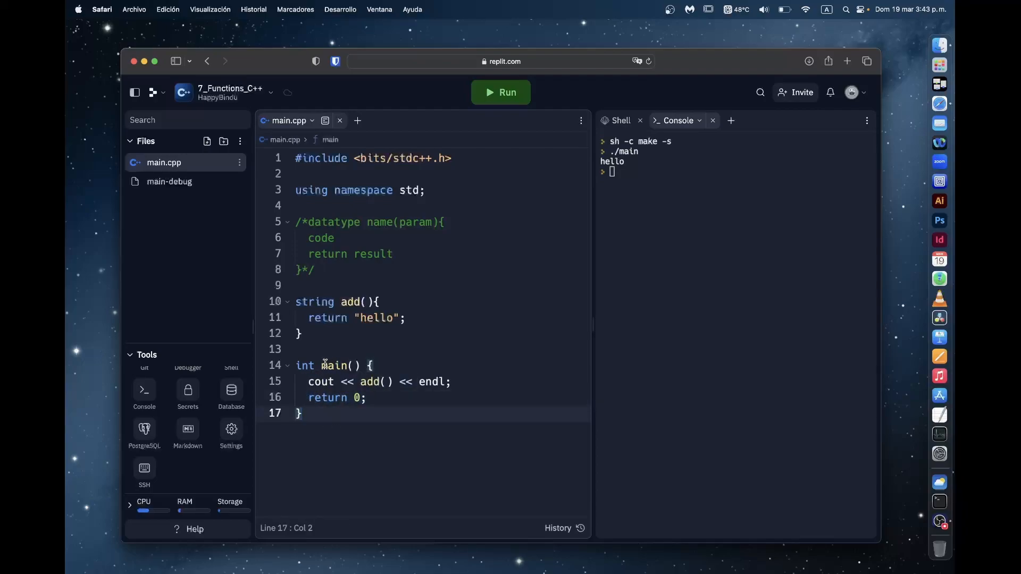
{"action": "double_click", "coordinate": [304, 365]}
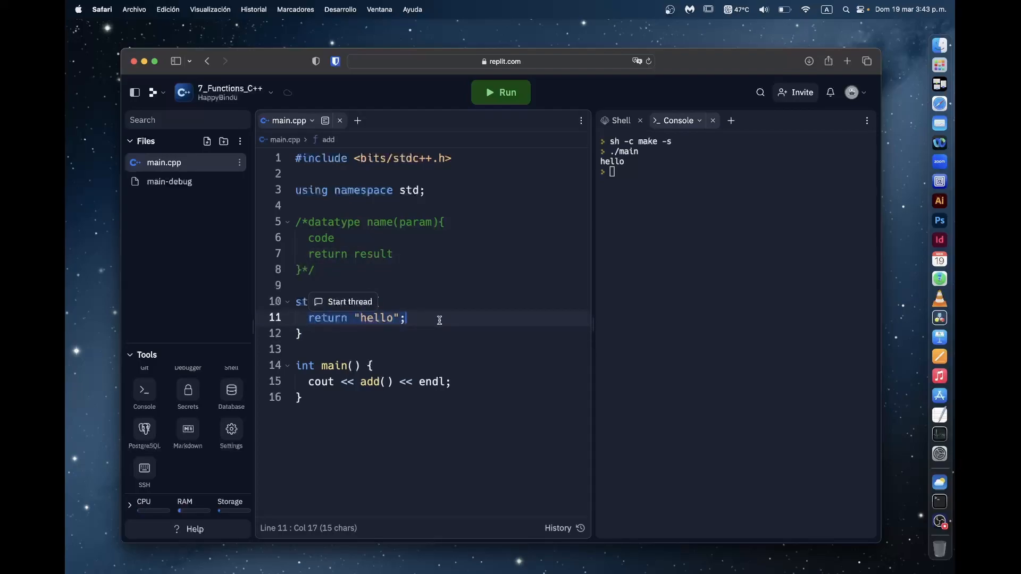
Replace add()'s return with cout << "5" << endl; so the function prints 5 itself
{"action": "type", "text": "cout"}
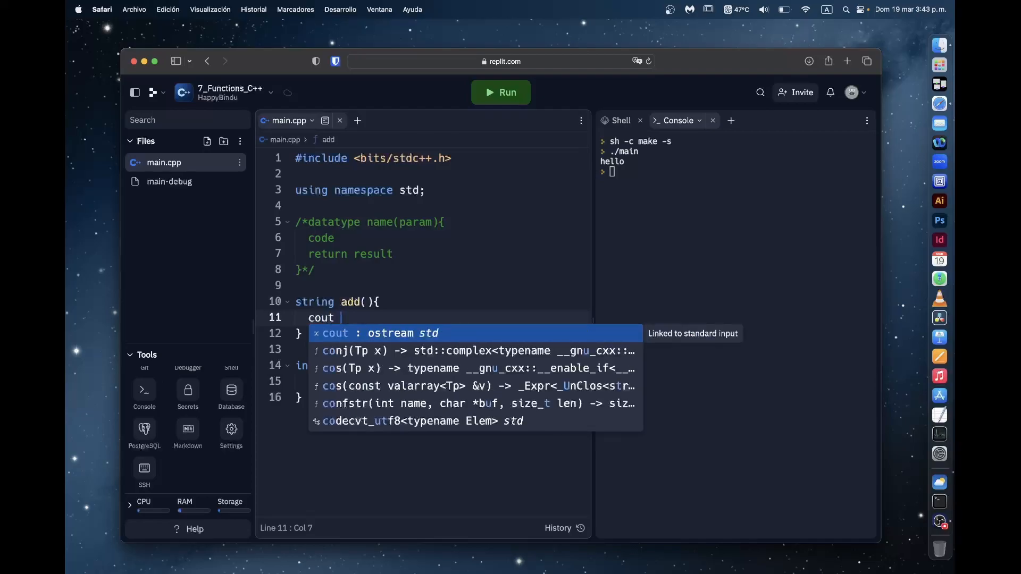
{"action": "type", "text": "<< \"\""}
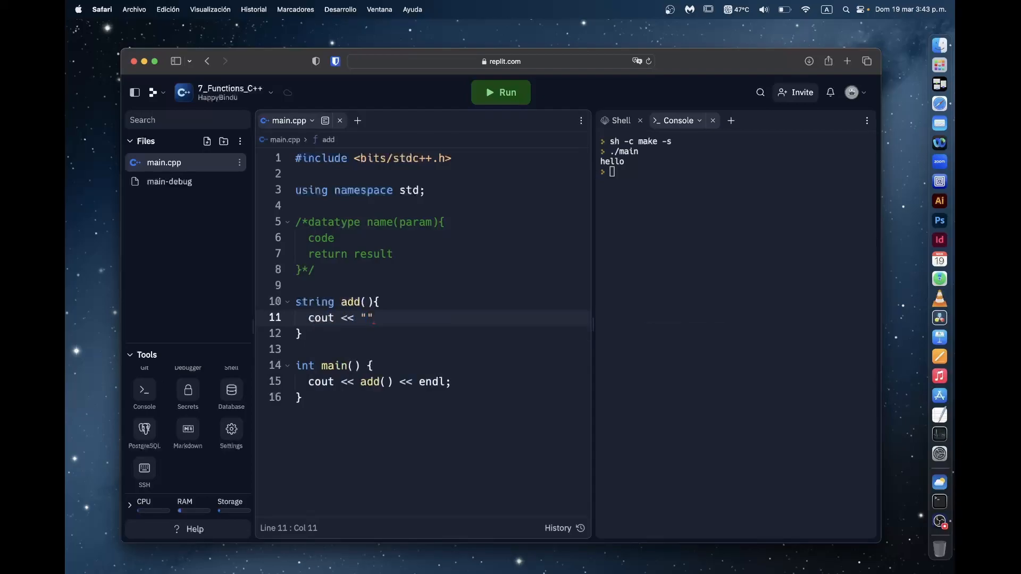
{"action": "type", "text": "5"}
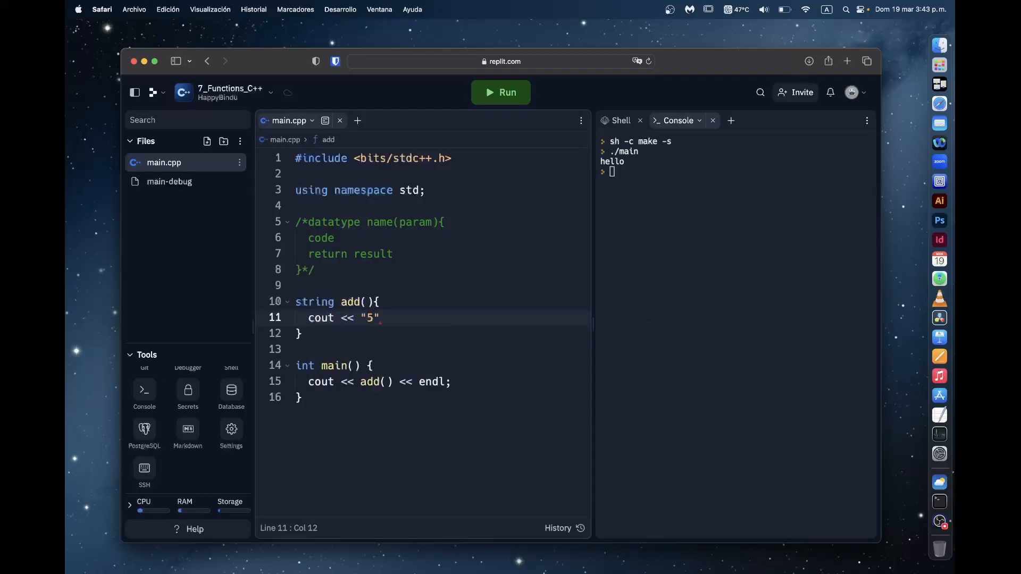
{"action": "type", "text": "<< endl;"}
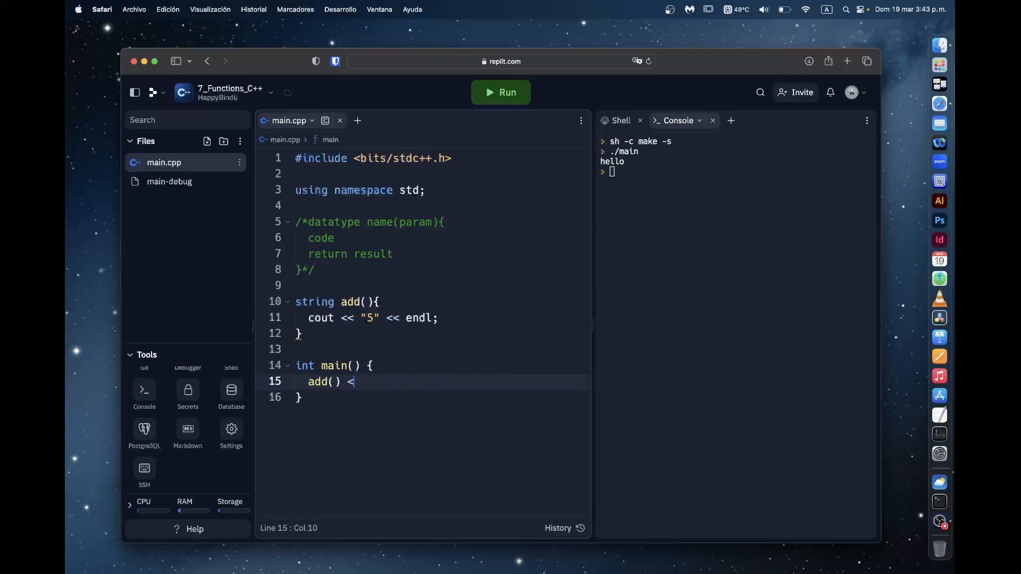
Run with main calling add(); directly, then stop the program flooding the console with 5s
{"action": "left_click", "coordinate": [500, 92]}
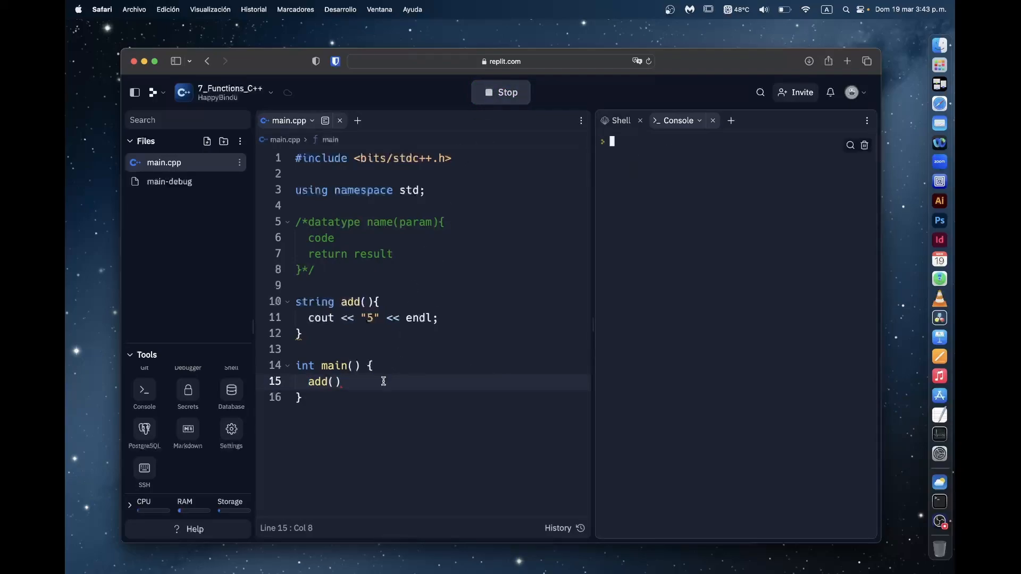
{"action": "type", "text": ";"}
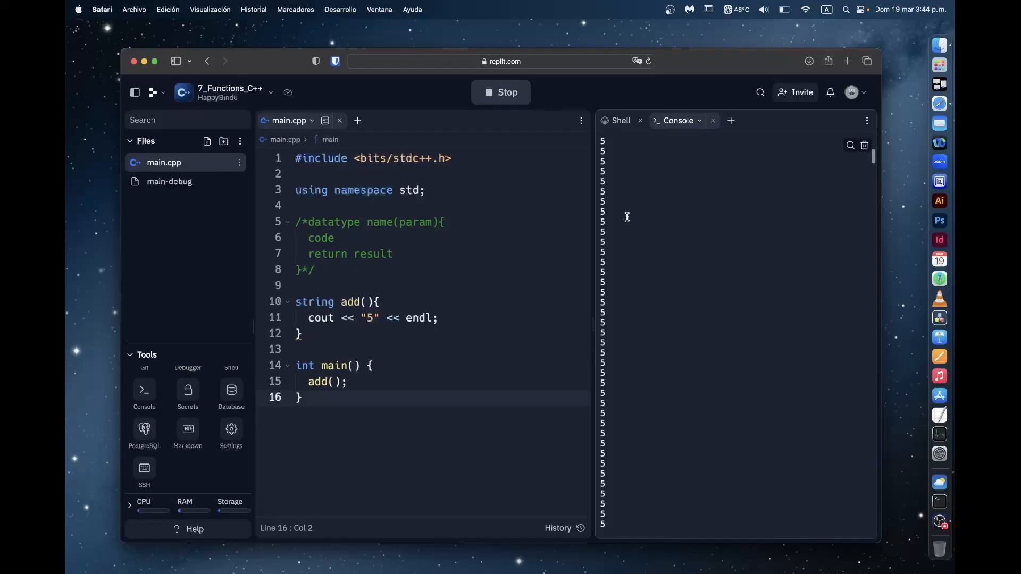
{"action": "mouse_move", "coordinate": [622, 374]}
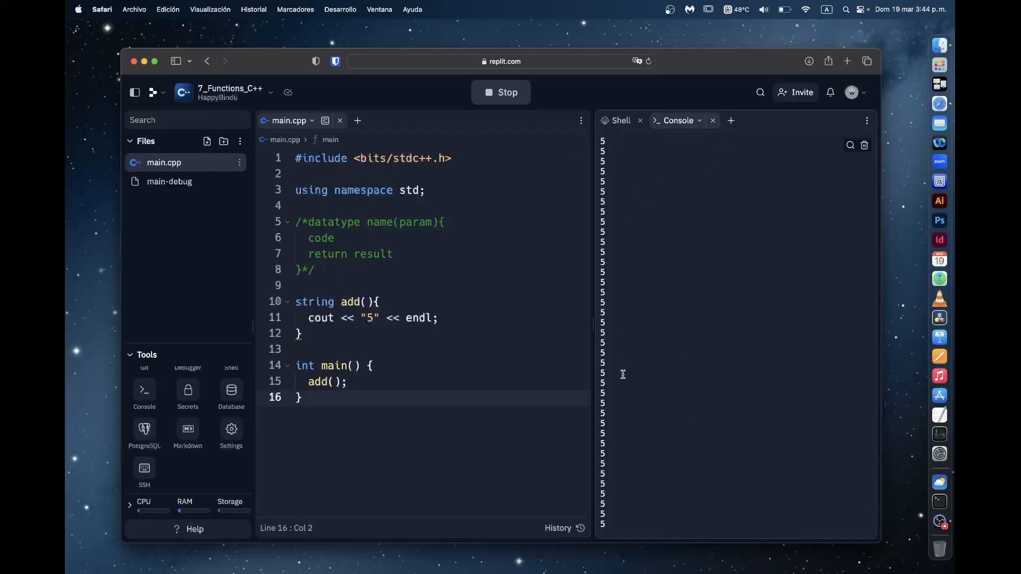
{"action": "left_click", "coordinate": [499, 91]}
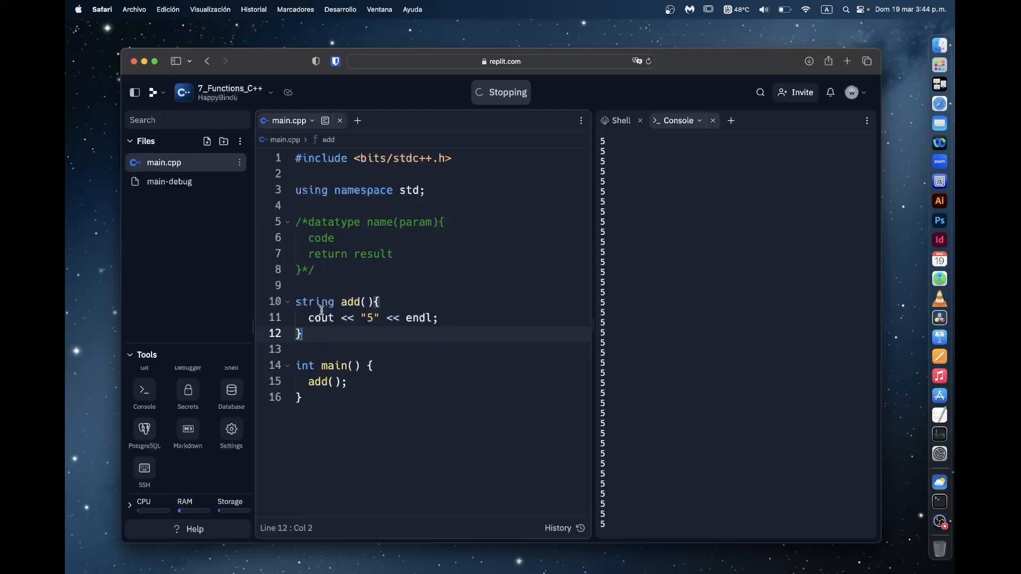
{"action": "mouse_move", "coordinate": [315, 301]}
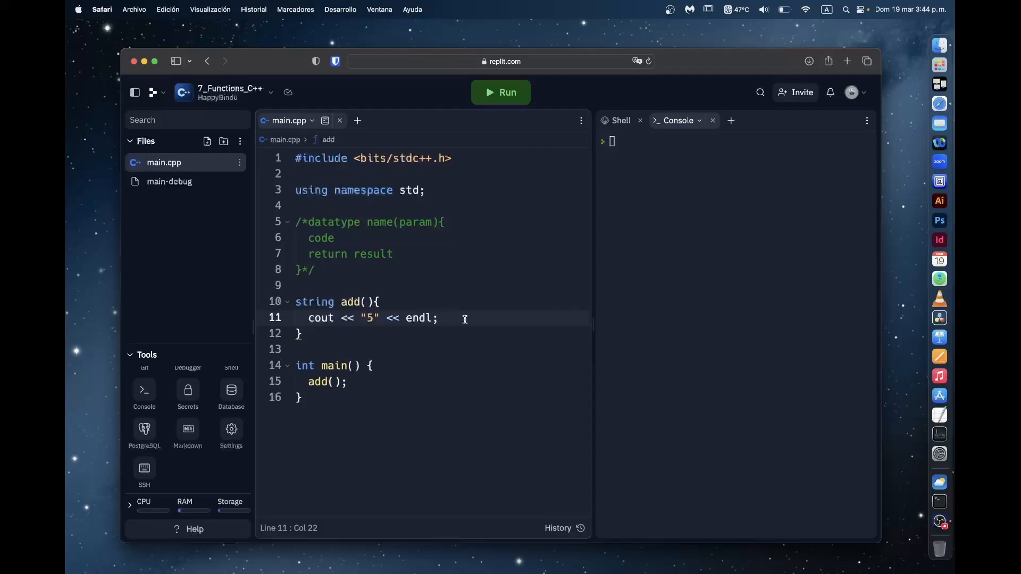
Declare add() as void instead of string and run, printing a single 5
{"action": "double_click", "coordinate": [313, 301]}
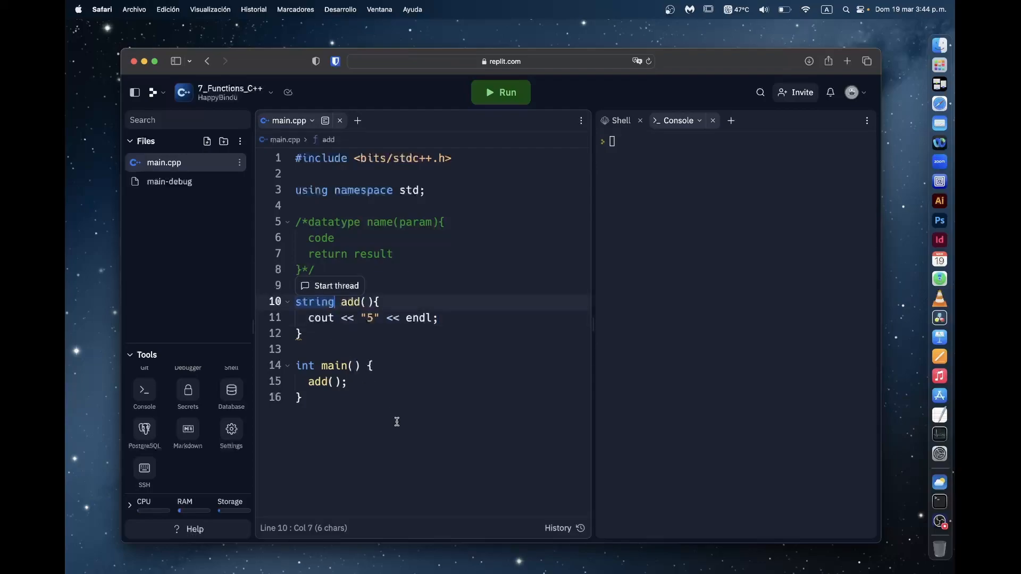
{"action": "mouse_move", "coordinate": [301, 298]}
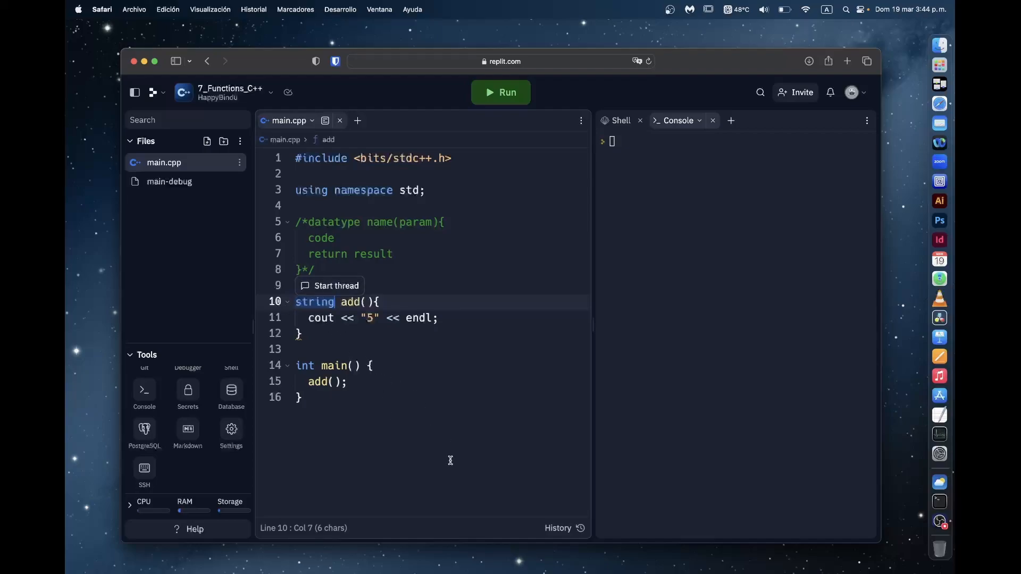
{"action": "type", "text": "void"}
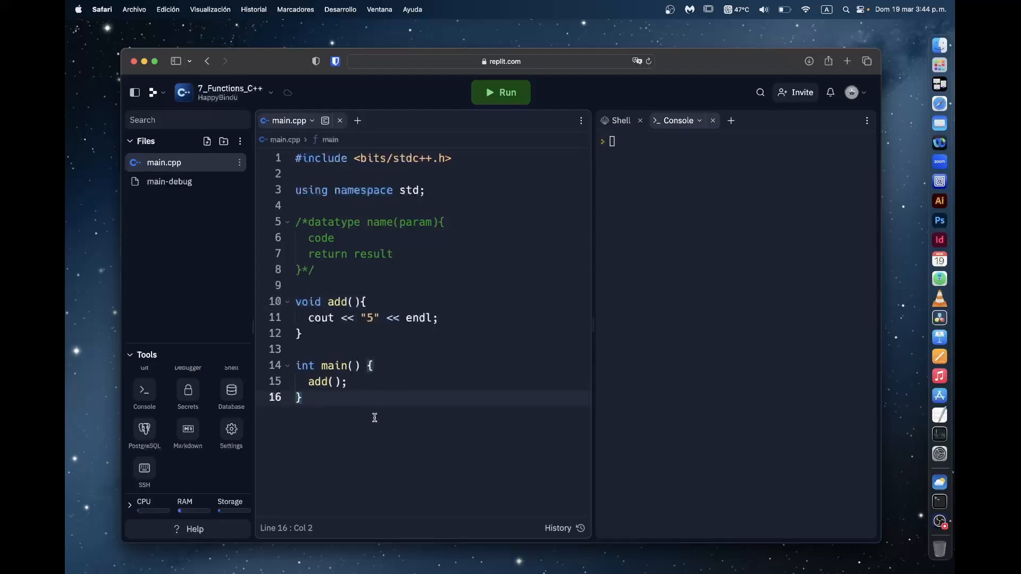
{"action": "left_click_drag", "start_coordinate": [298, 301], "coordinate": [438, 318]}
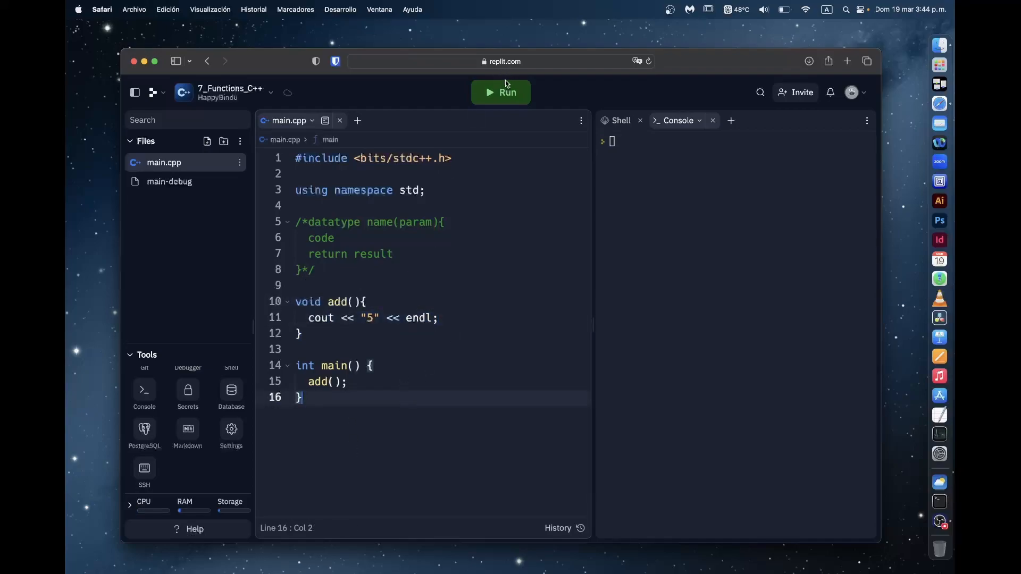
{"action": "left_click", "coordinate": [499, 92]}
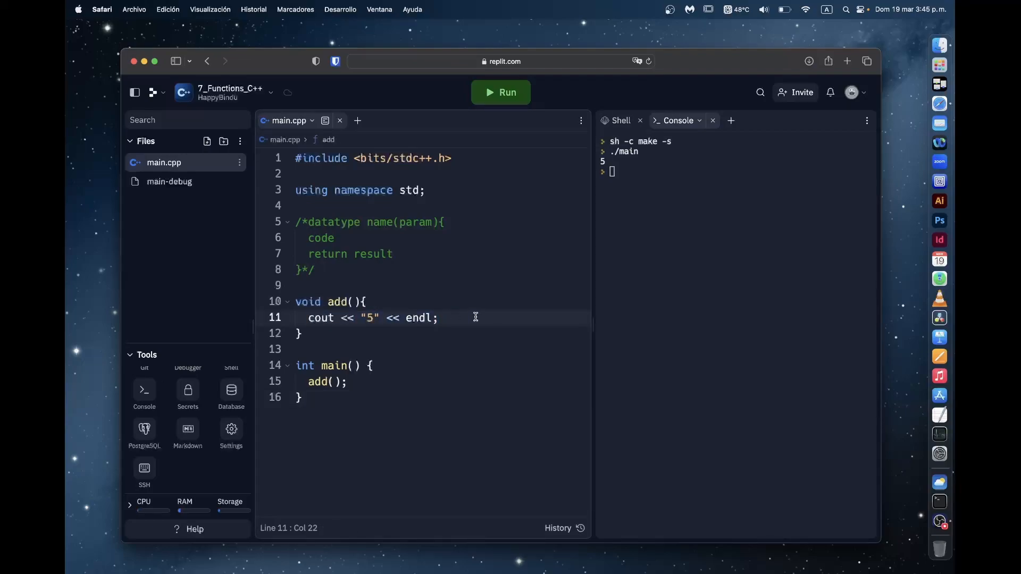
Wrap the add() call in cout << ... << endl; and run, getting invalid-operands build errors for the void function
{"action": "left_click", "coordinate": [301, 396]}
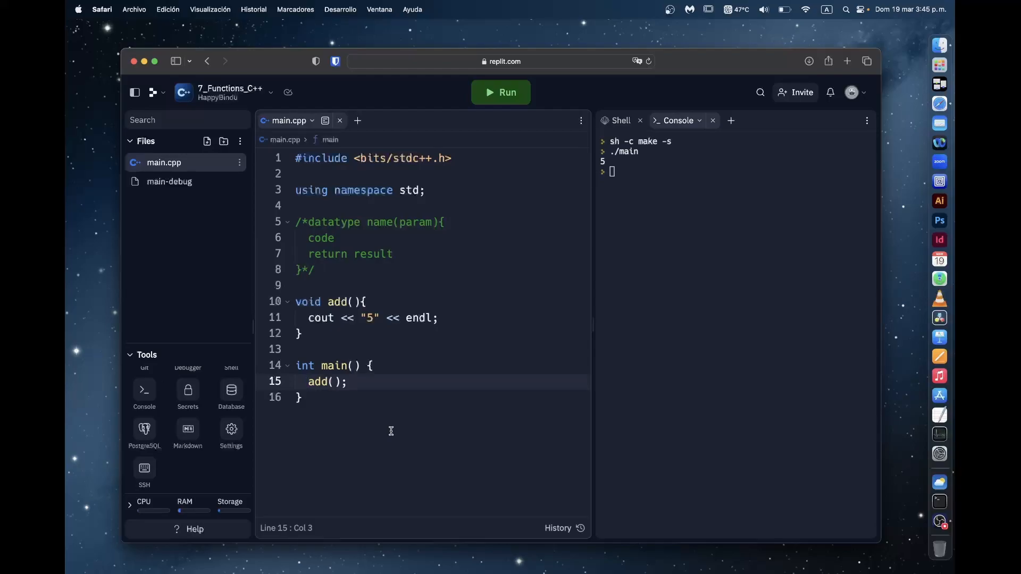
{"action": "type", "text": "cout <<"}
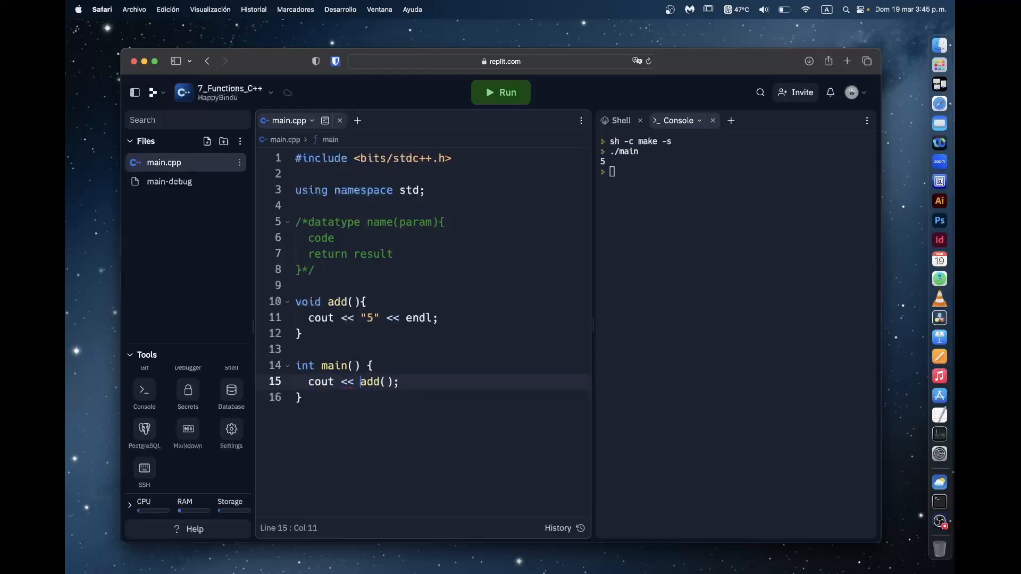
{"action": "type", "text": "<<"}
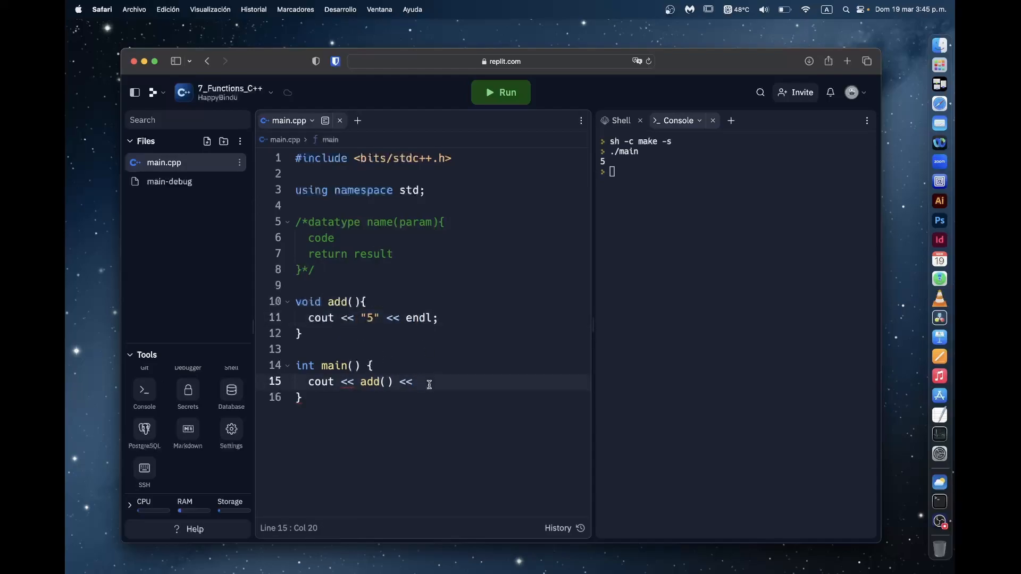
{"action": "type", "text": "endl;"}
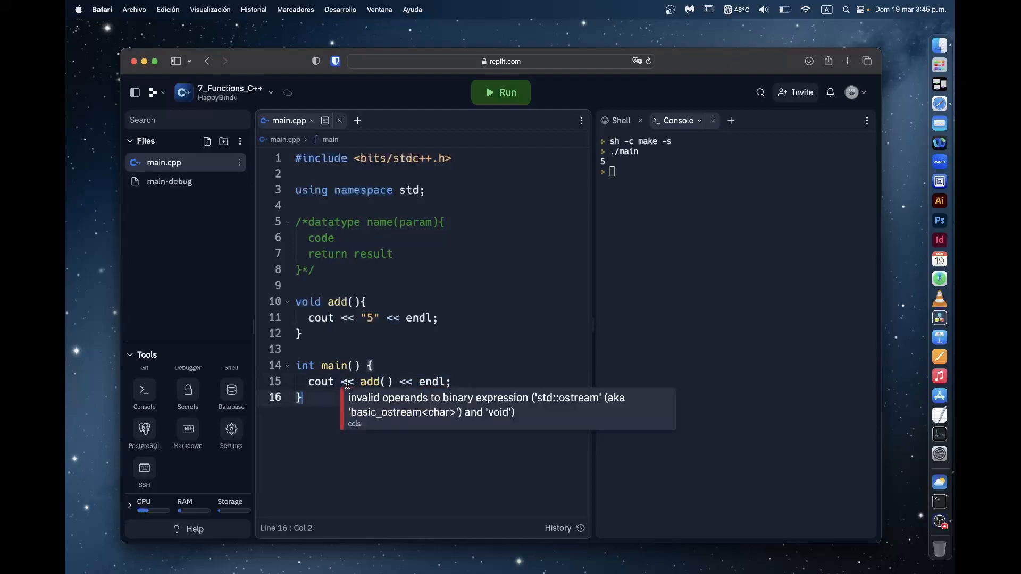
{"action": "left_click", "coordinate": [499, 91]}
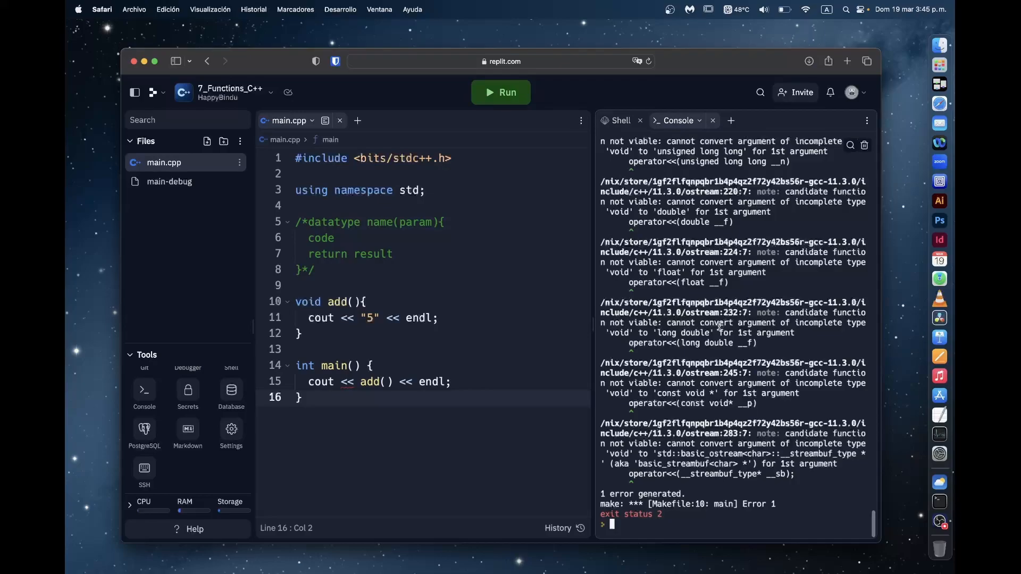
{"action": "scroll", "scroll_direction": "down", "scroll_amount": 3}
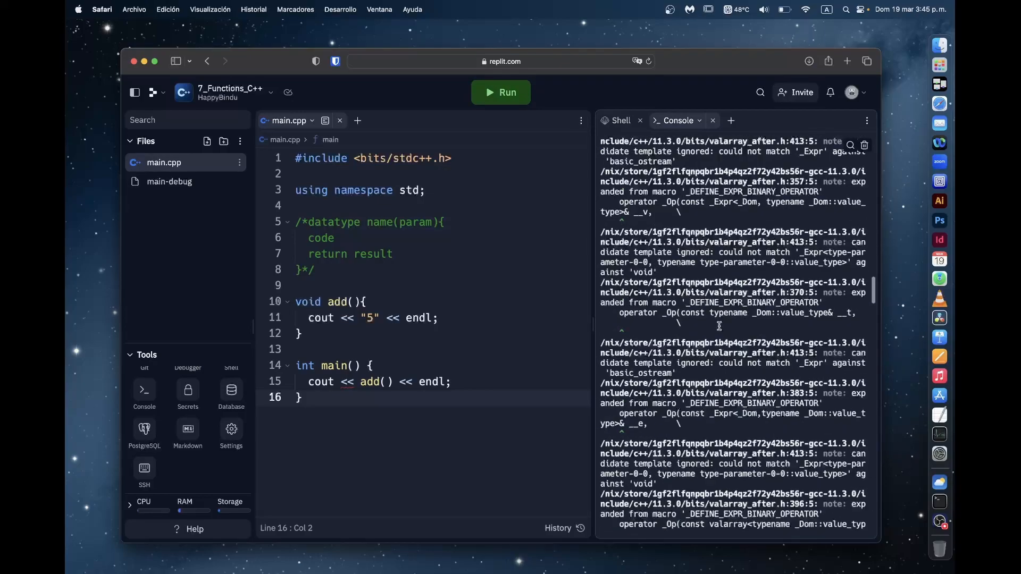
{"action": "left_click", "coordinate": [500, 91]}
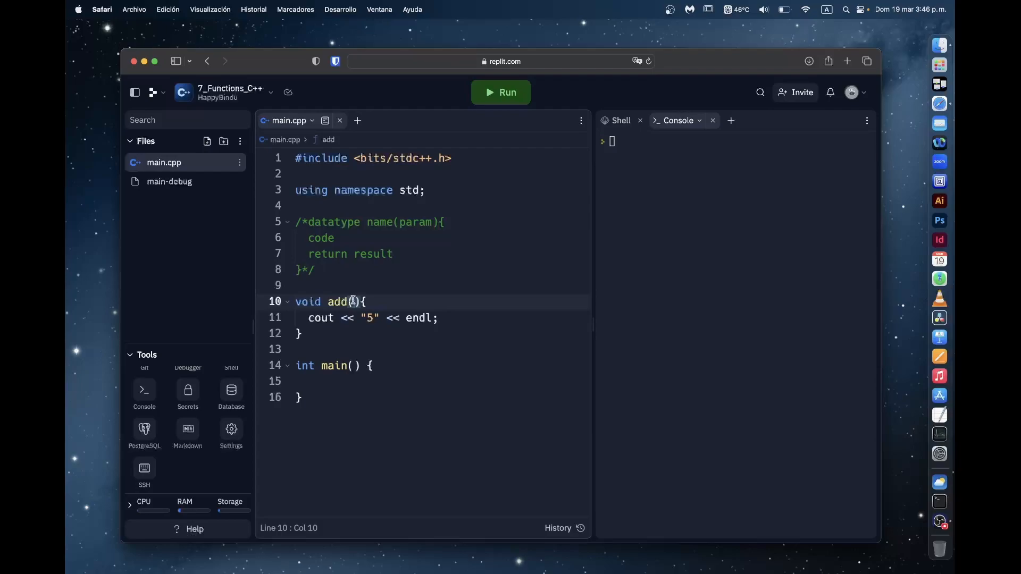
Give add the parameters int a, int b and call add(5, 5) from main
{"action": "type", "text": ", b"}
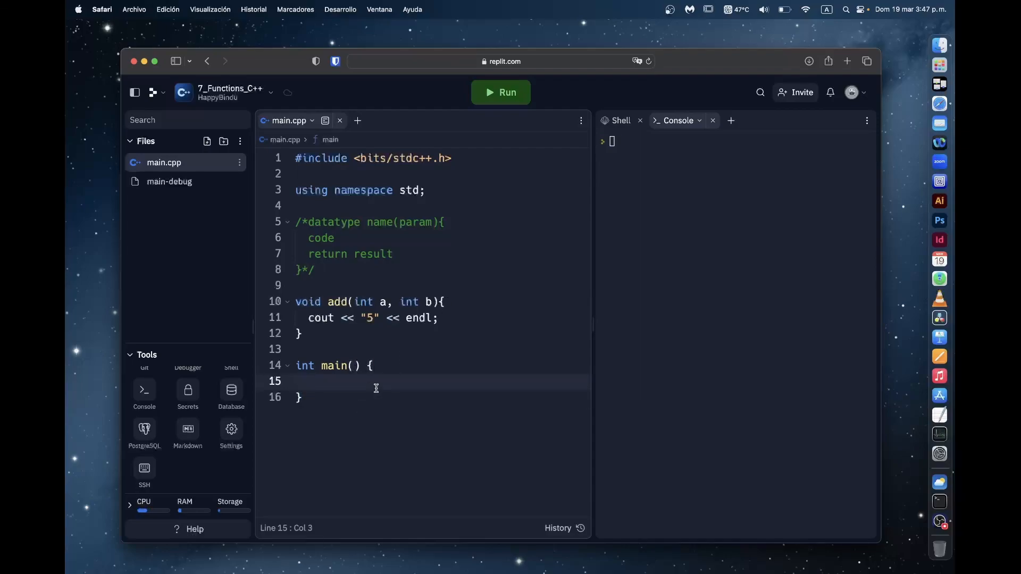
{"action": "type", "text": "add("}
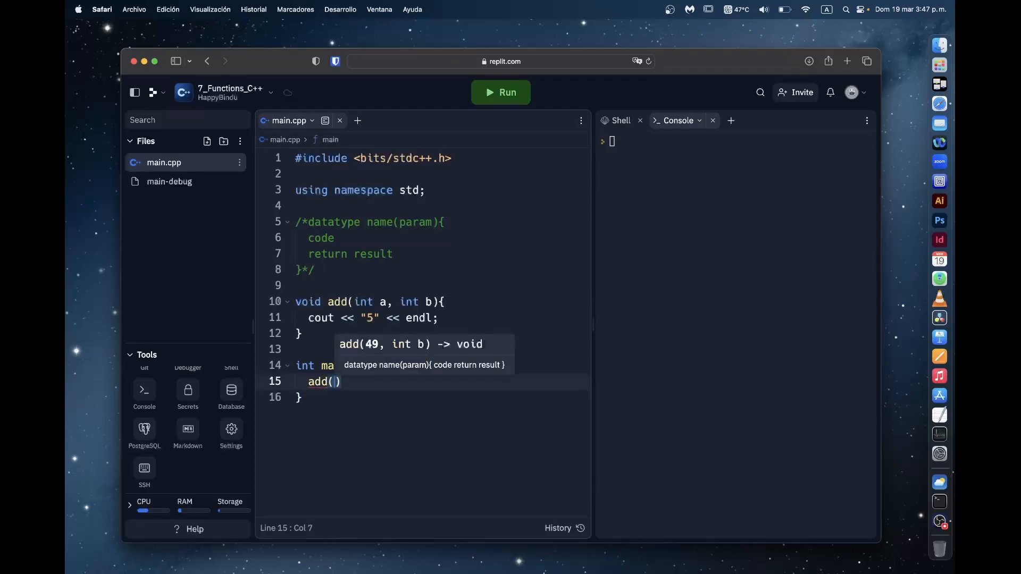
{"action": "type", "text": "a,"}
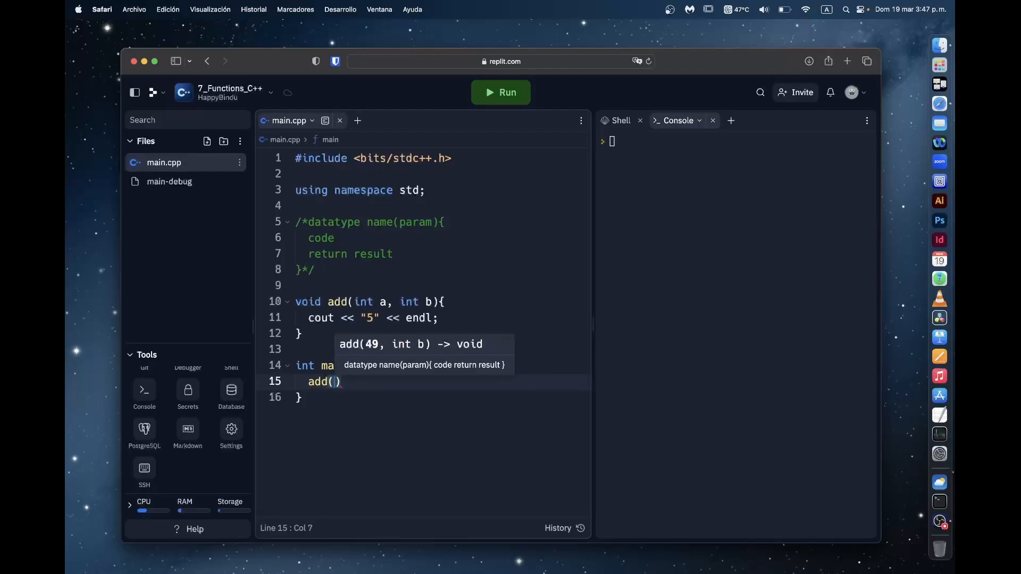
{"action": "type", "text": "5, 5"}
{"action": "left_click", "coordinate": [442, 318]}
{"action": "type", "text": "return"}
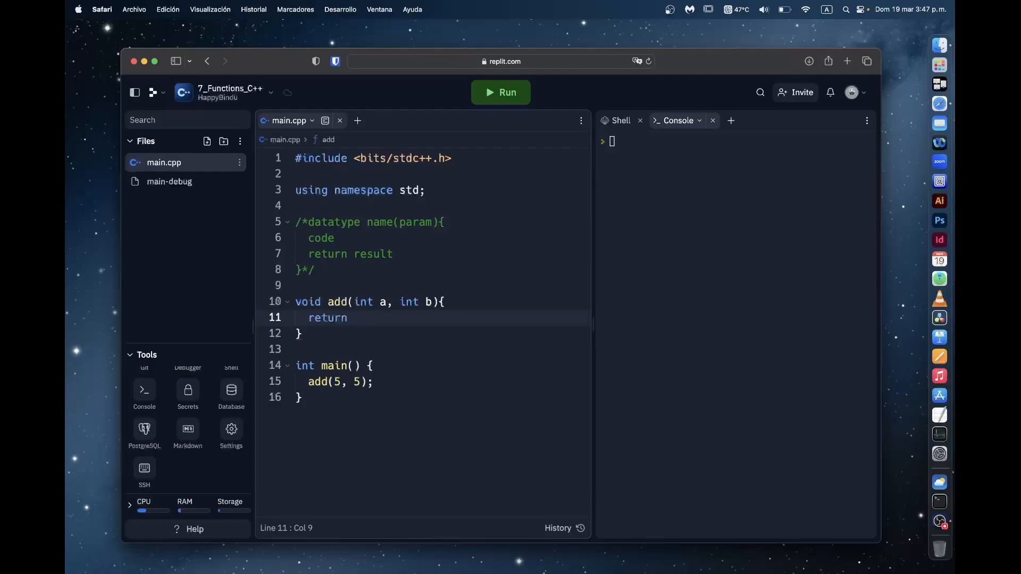
Make add an int function returning the result, print add(5, 5) with endl, and run
{"action": "type", "text": "a*b;"}
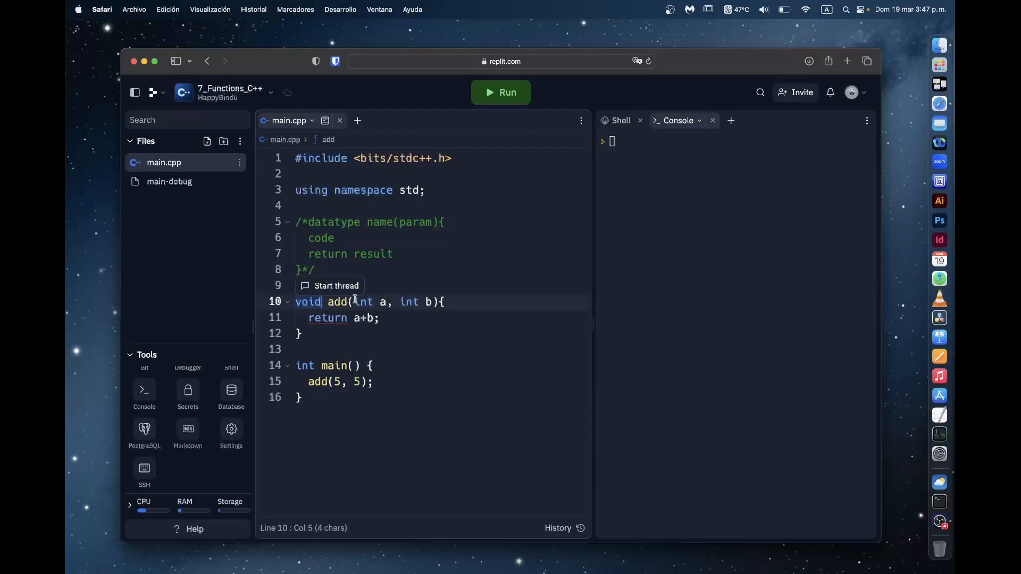
{"action": "type", "text": "int"}
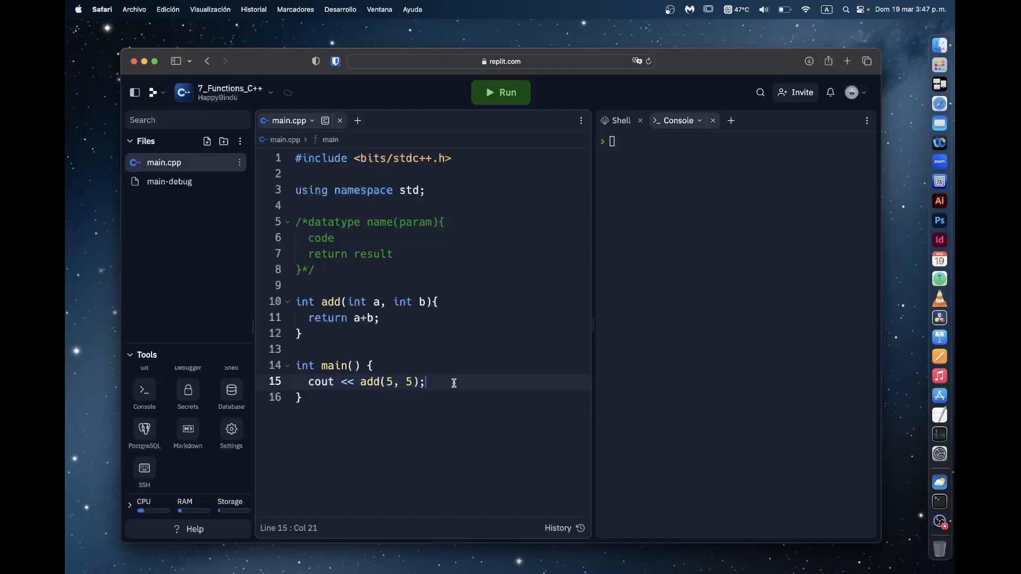
{"action": "type", "text": "<< endl"}
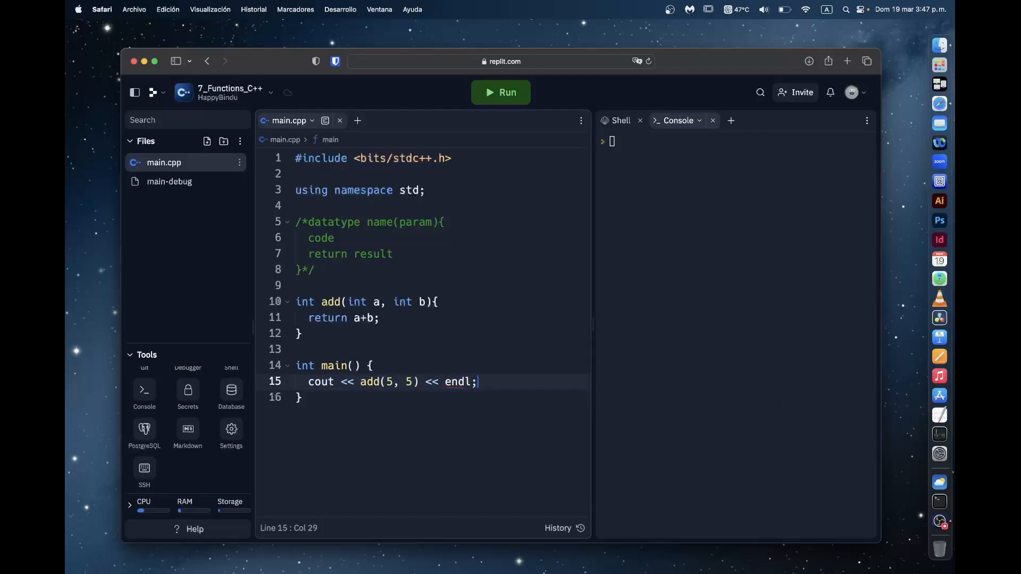
{"action": "left_click", "coordinate": [499, 92]}
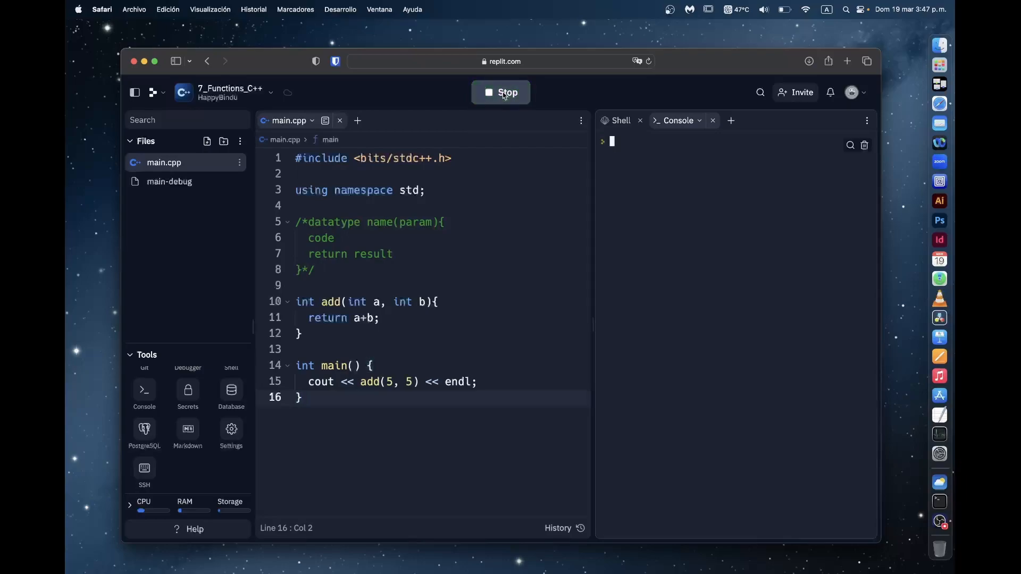
Let the run finish and confirm the console prints 10
{"action": "left_click", "coordinate": [500, 91]}
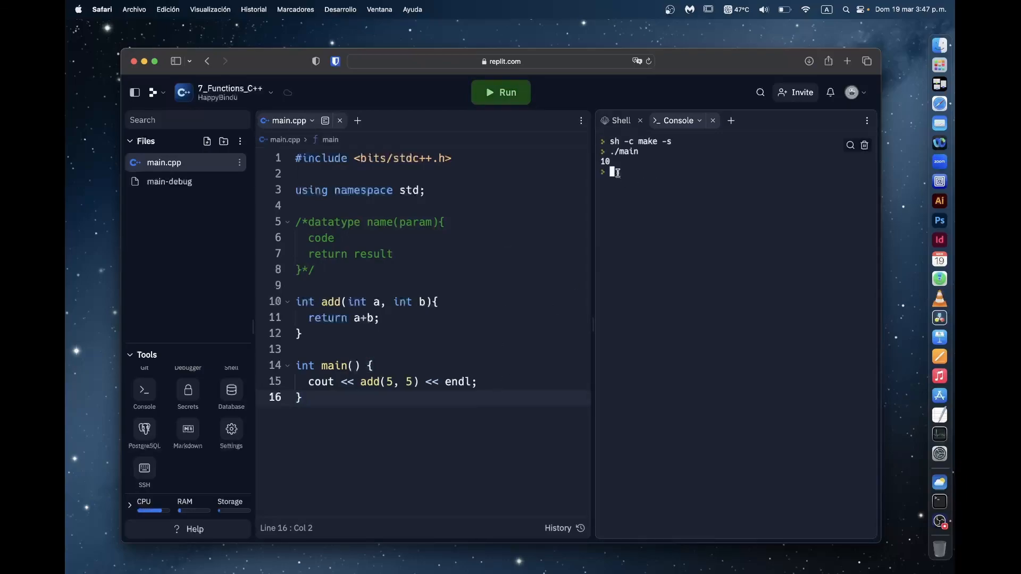
{"action": "mouse_move", "coordinate": [656, 198]}
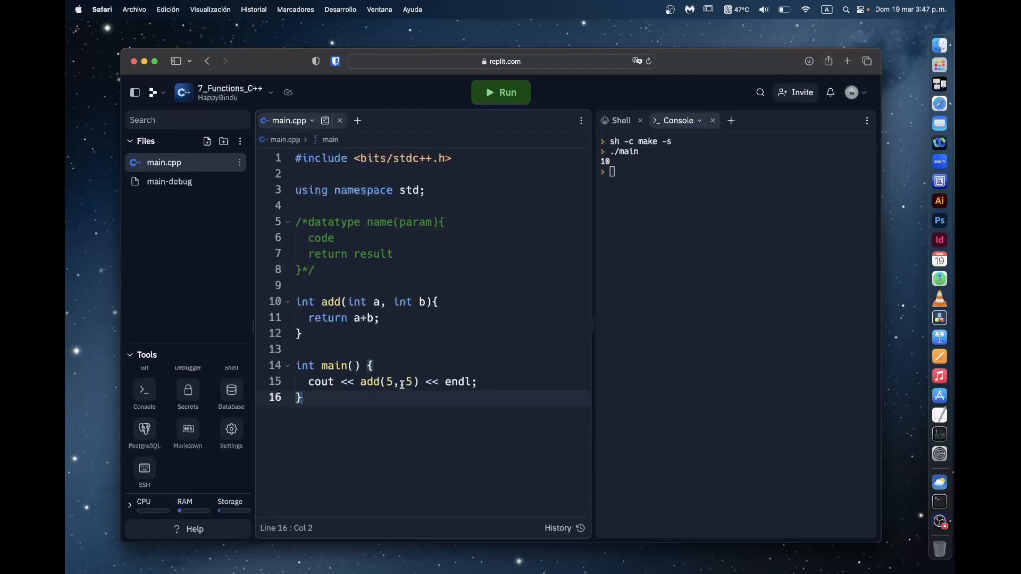
{"action": "type", "text": "\" \""}
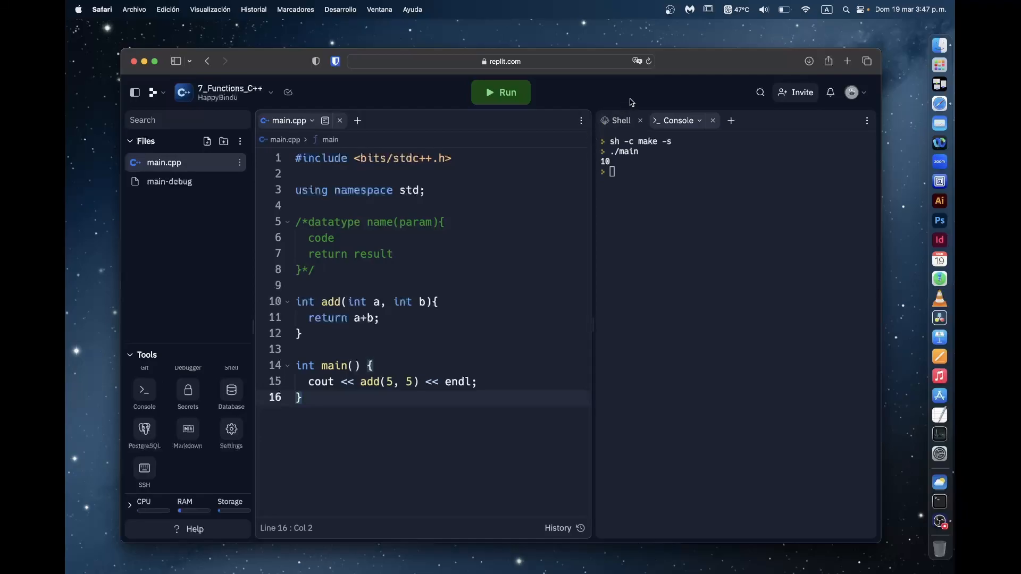